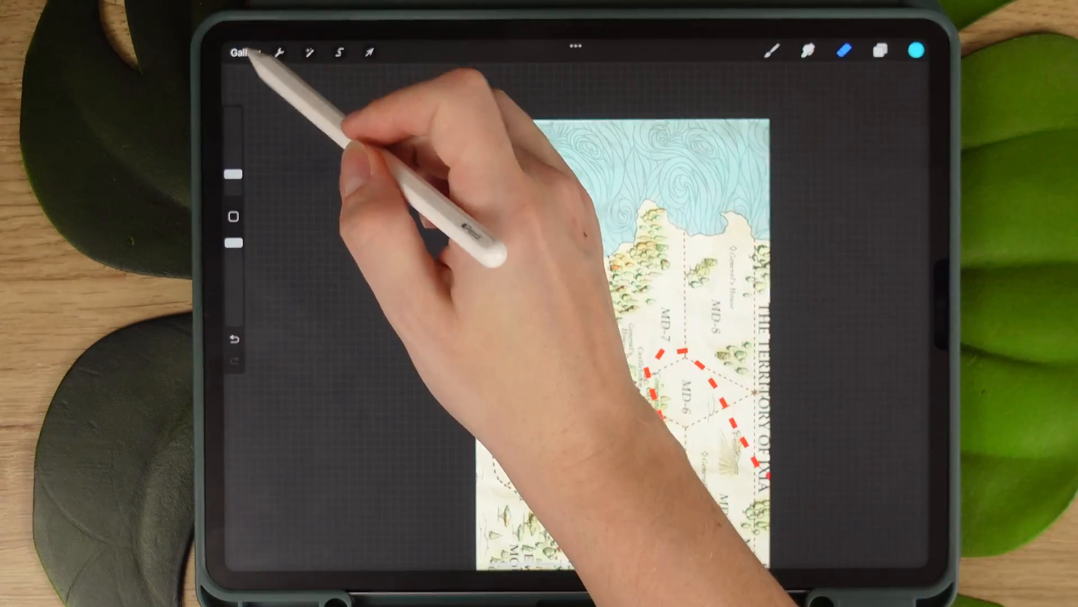
Leave the map artwork for a new canvas and reach the background colour via Layers
click(914, 70)
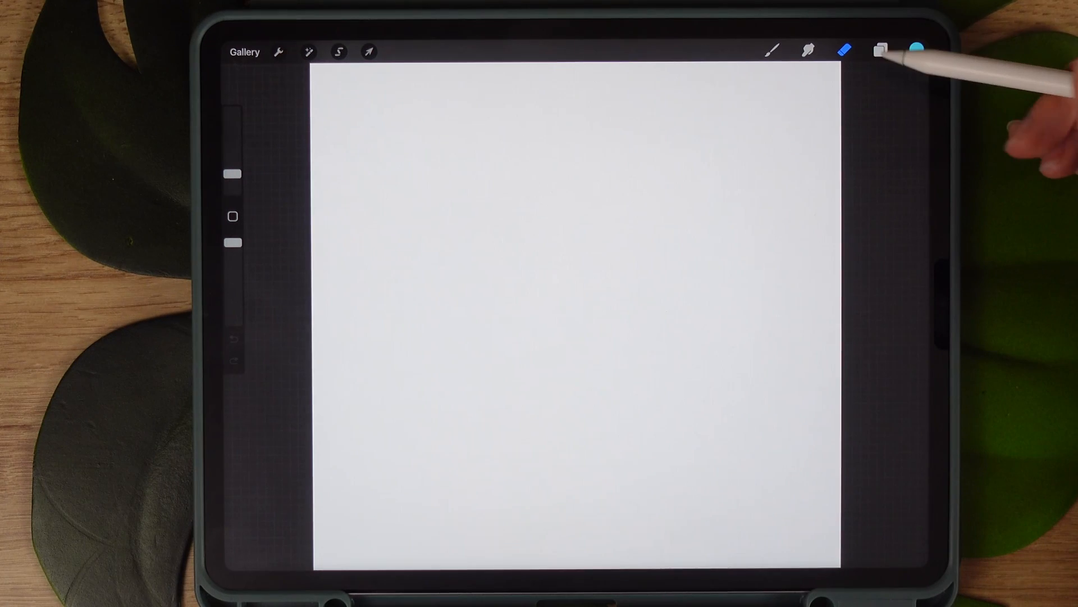
click(880, 50)
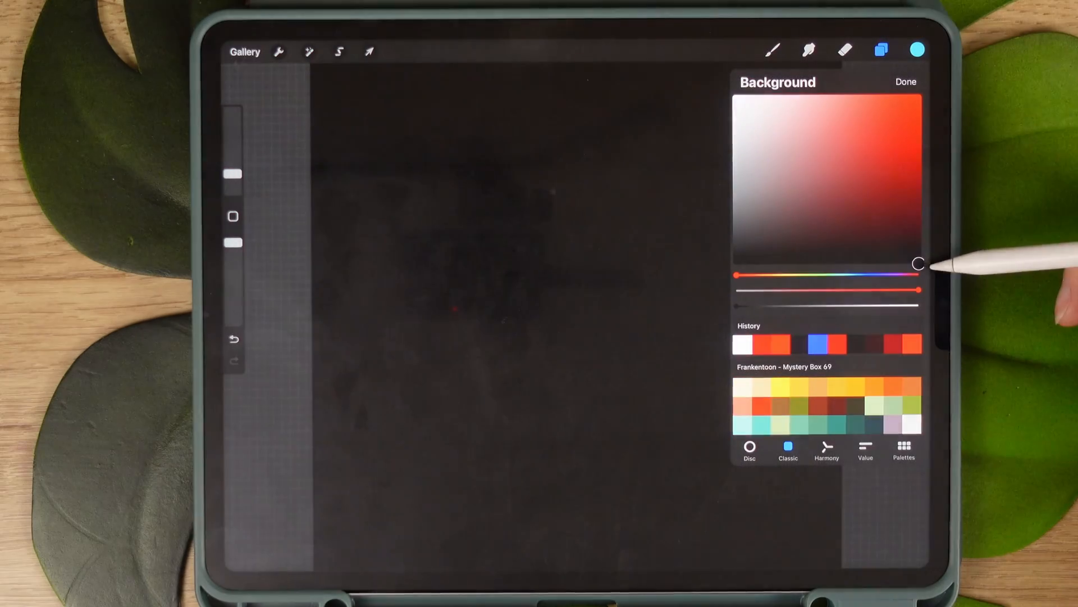
Confirm the near-black background, then select a wide mid-canvas rectangle and fill it white
click(880, 50)
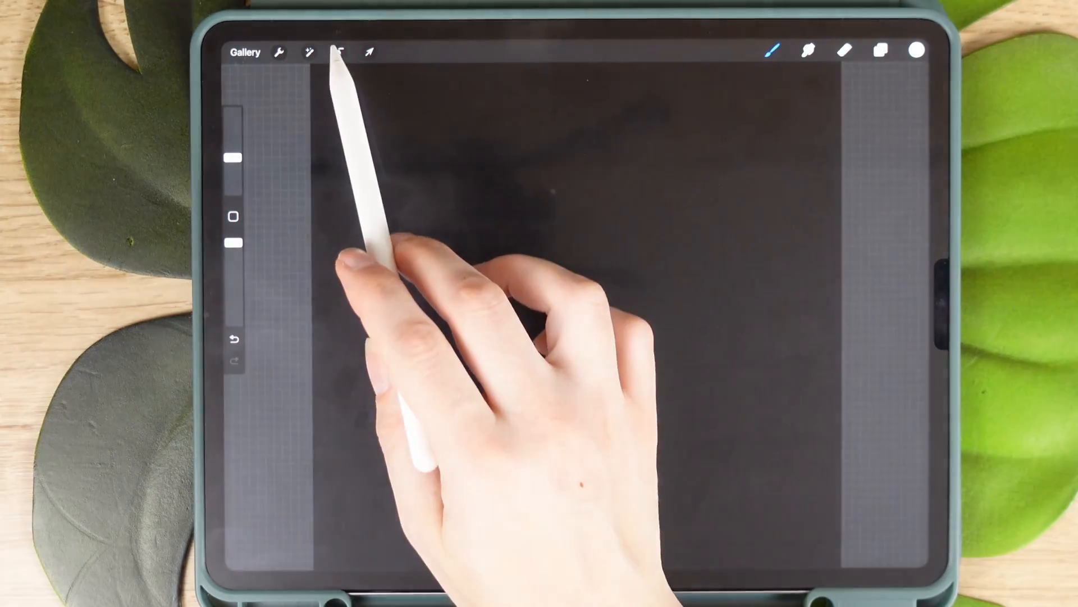
click(338, 51)
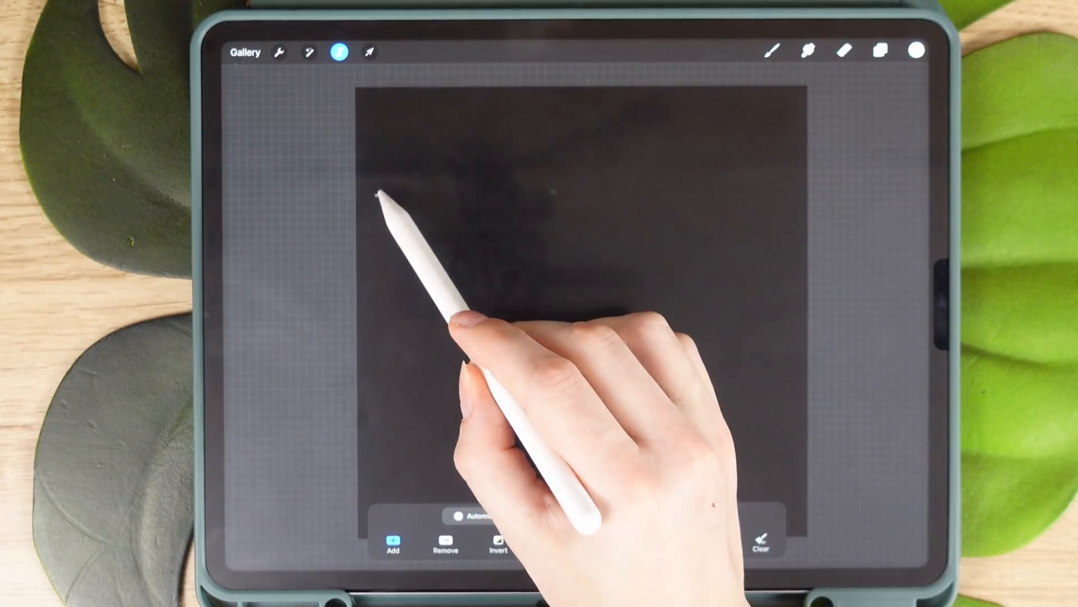
drag(381, 196, 790, 375)
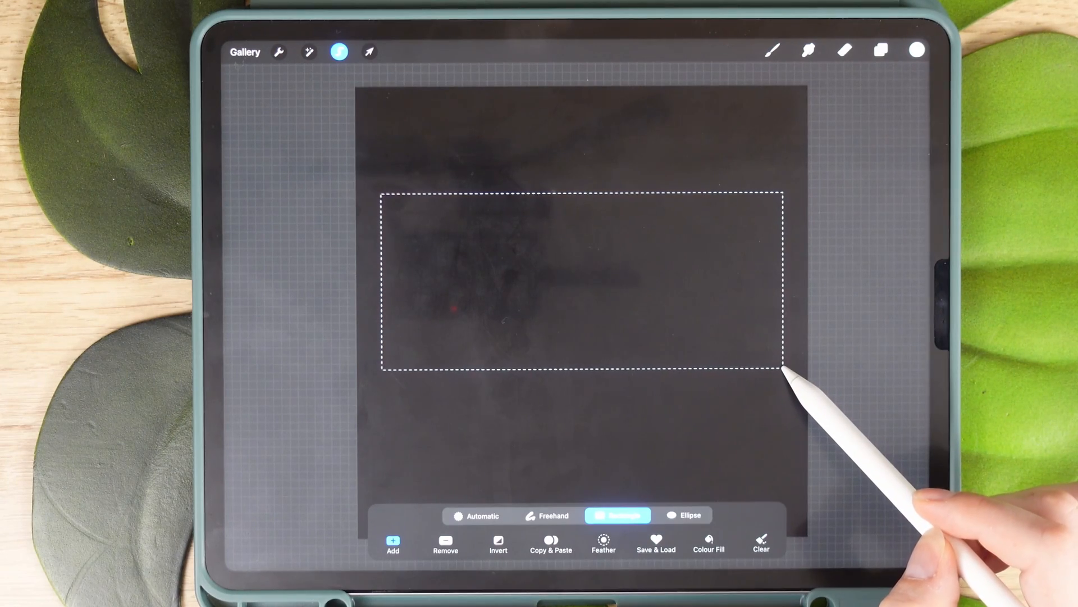
click(498, 544)
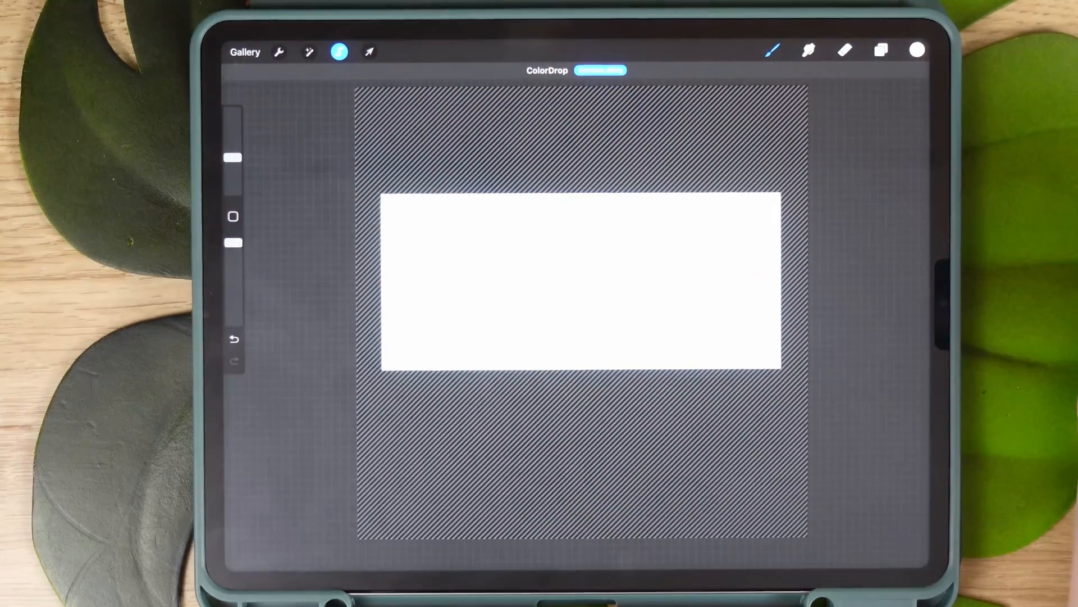
click(881, 51)
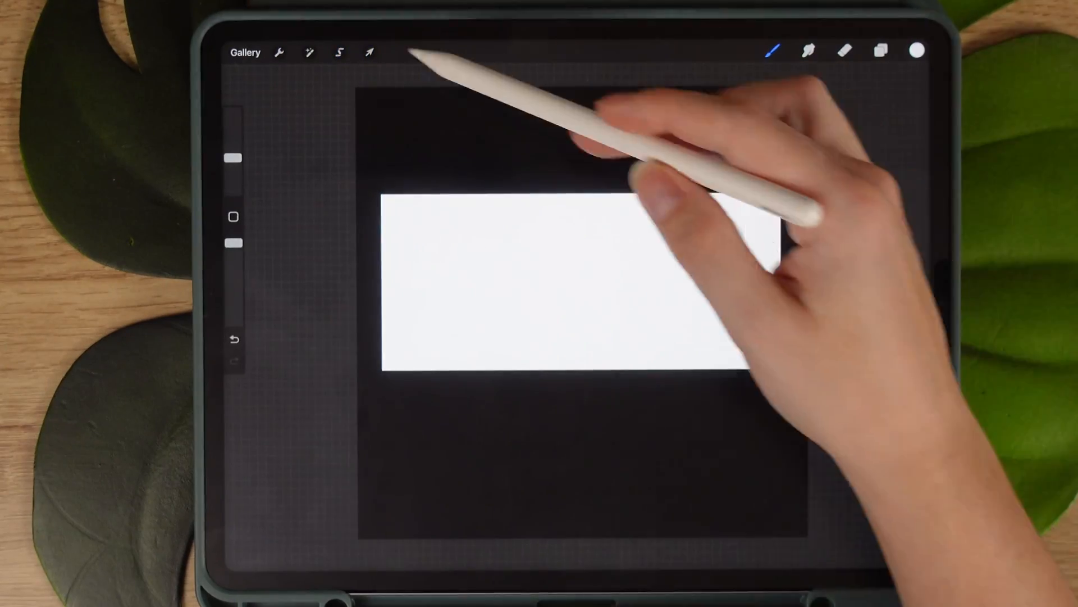
Move the white rectangle down to sit centred on the dark canvas
click(369, 52)
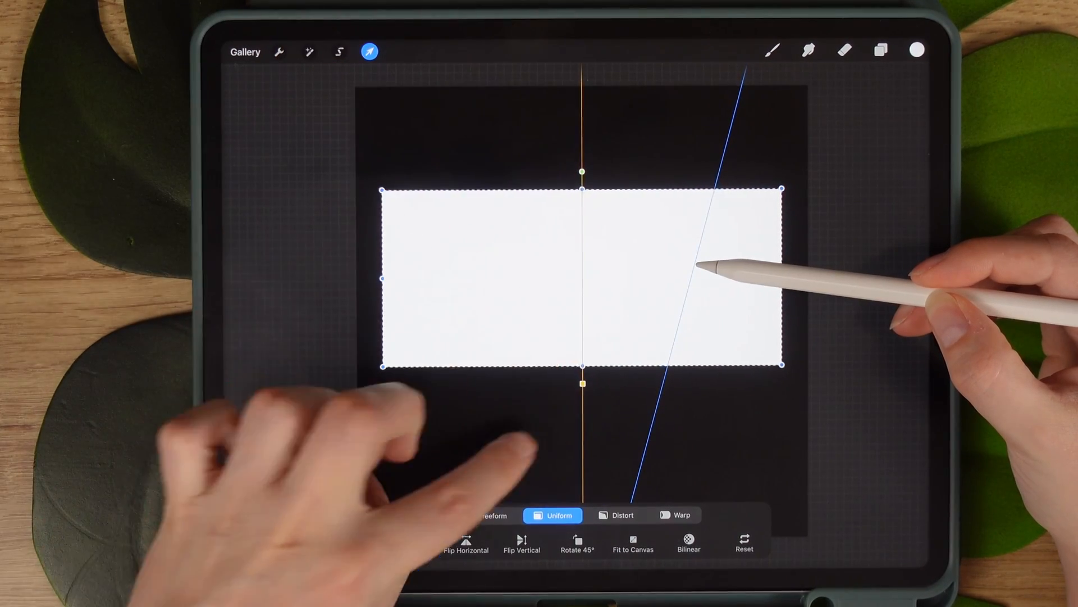
drag(715, 268, 605, 323)
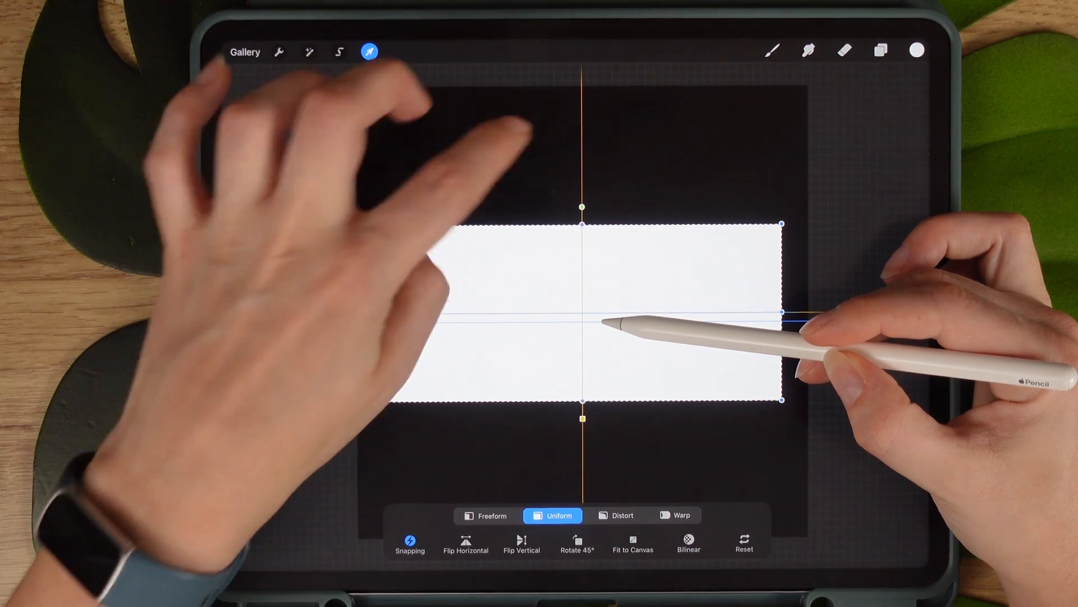
click(881, 51)
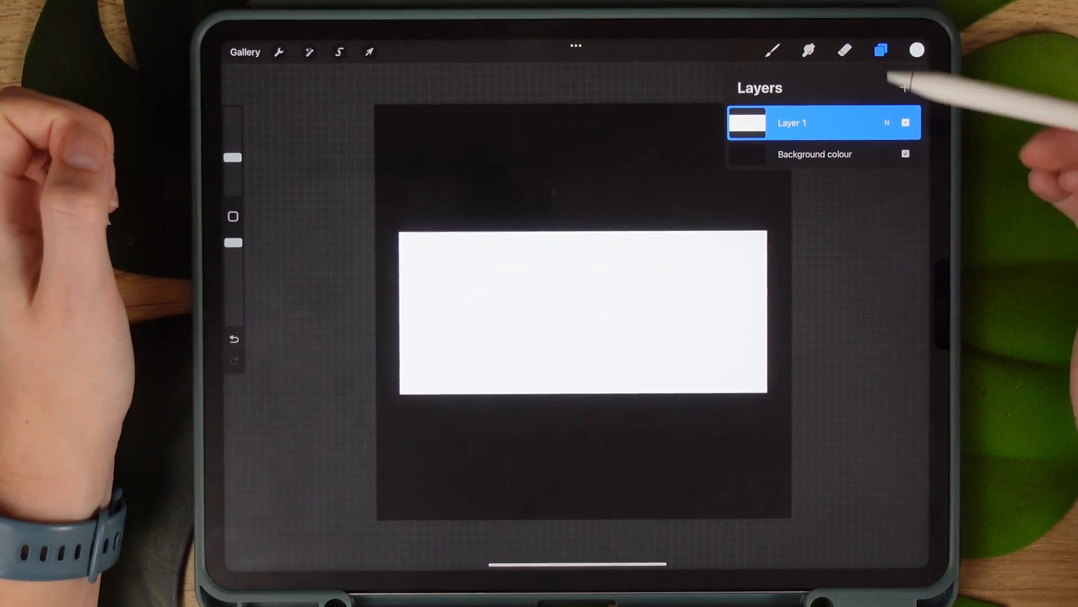
Choose the Drip spray-paint brush from the library and enter its Brush Studio
click(771, 49)
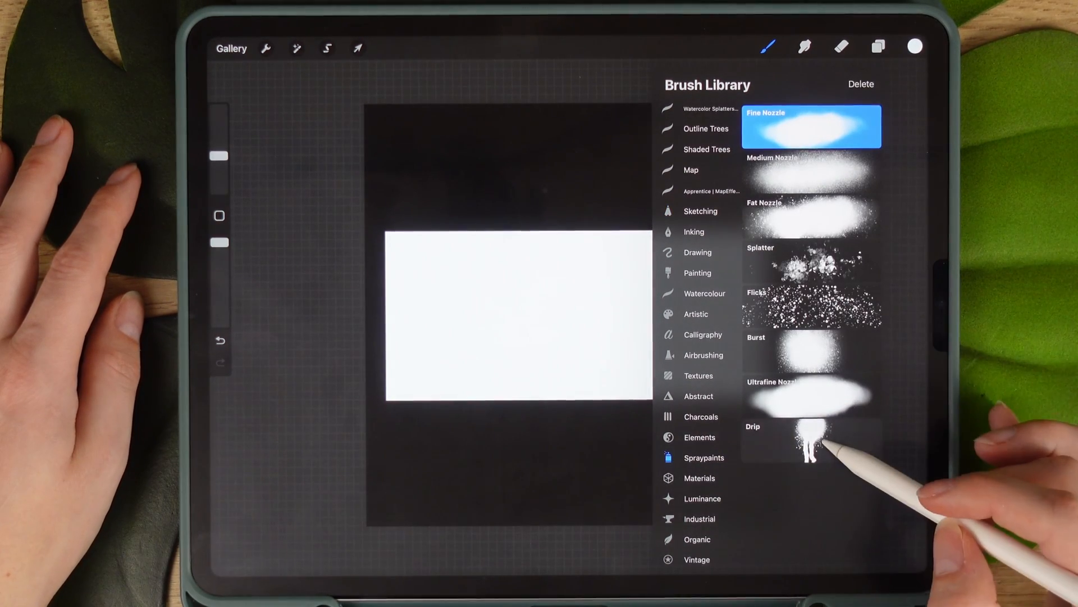
click(811, 434)
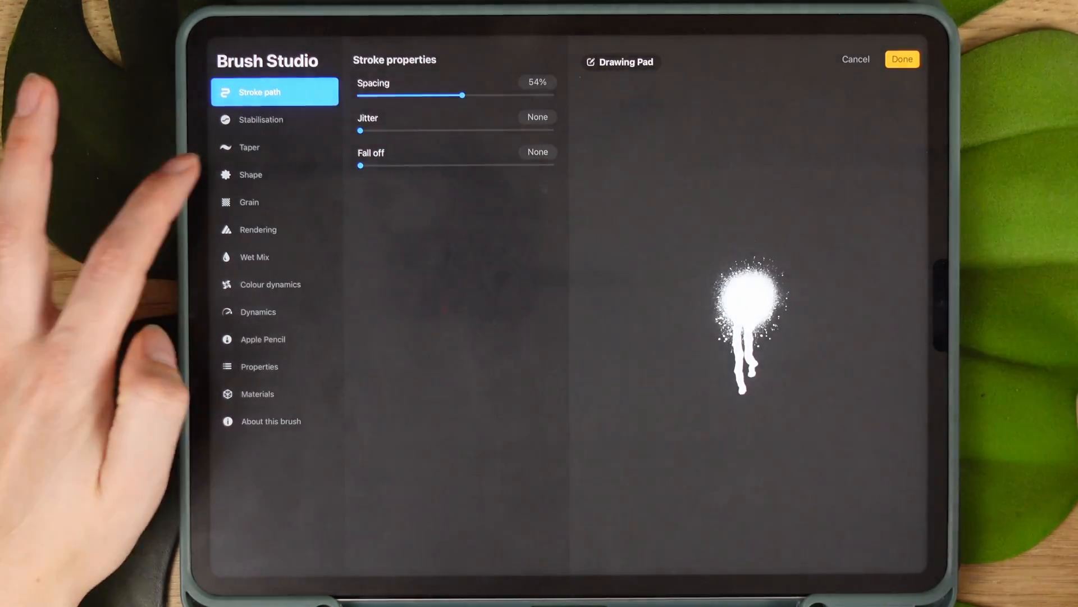
Paste the copied white rectangle as the Drip brush's stamp shape
click(250, 174)
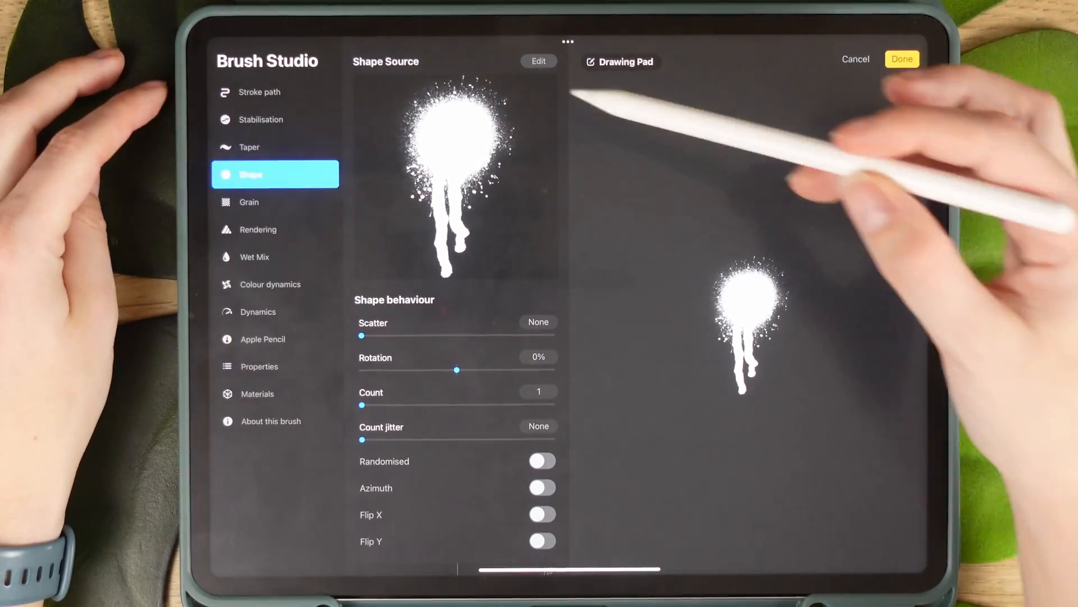
click(538, 61)
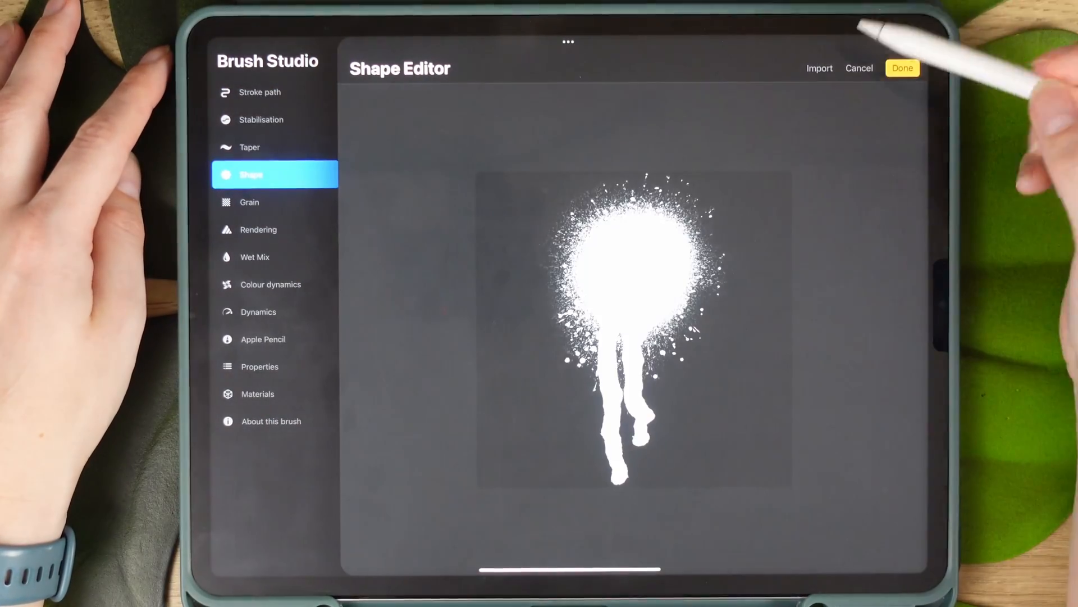
click(819, 68)
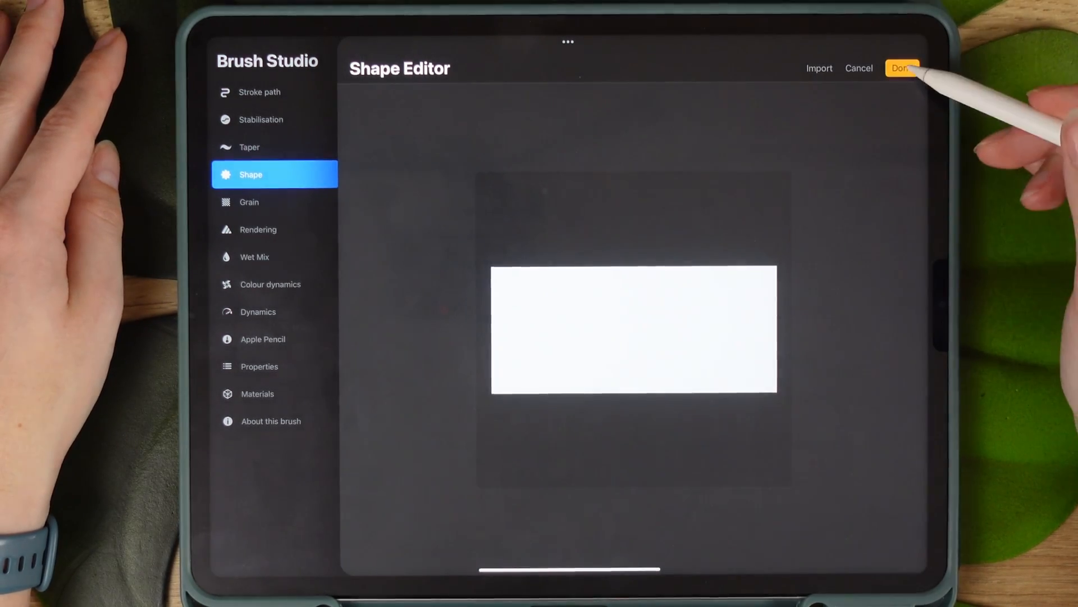
click(902, 67)
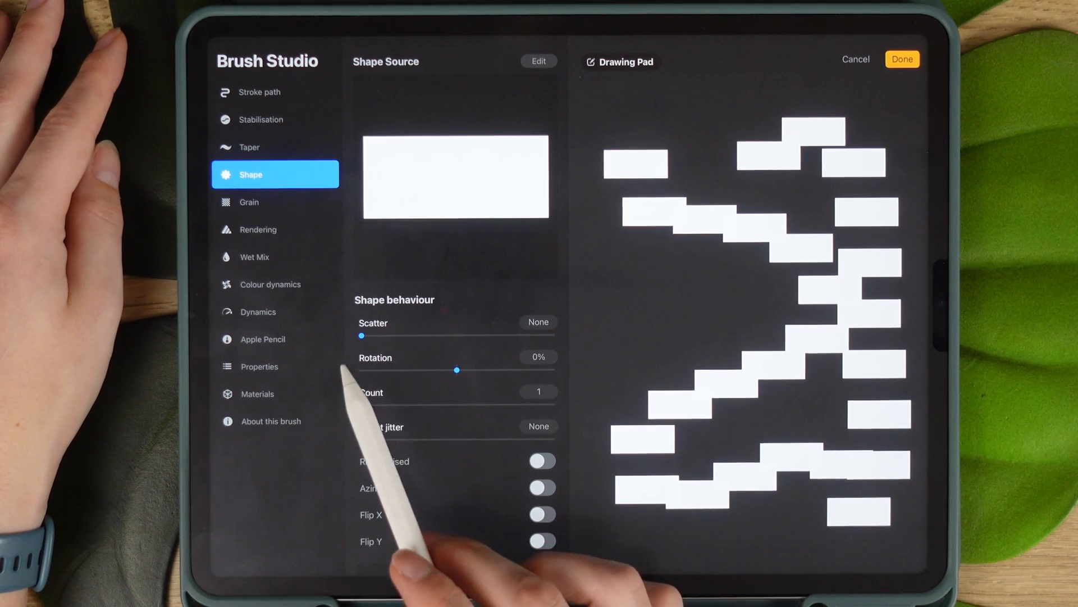
Set shape rotation fully to Follow stroke and clear the test pad
drag(457, 369, 547, 369)
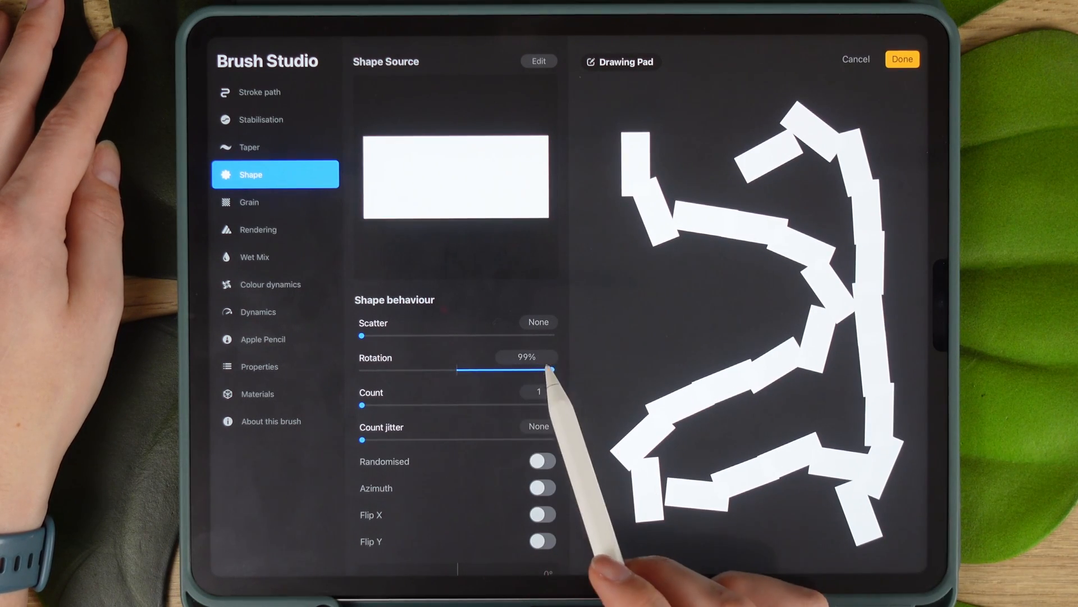
drag(544, 370, 553, 370)
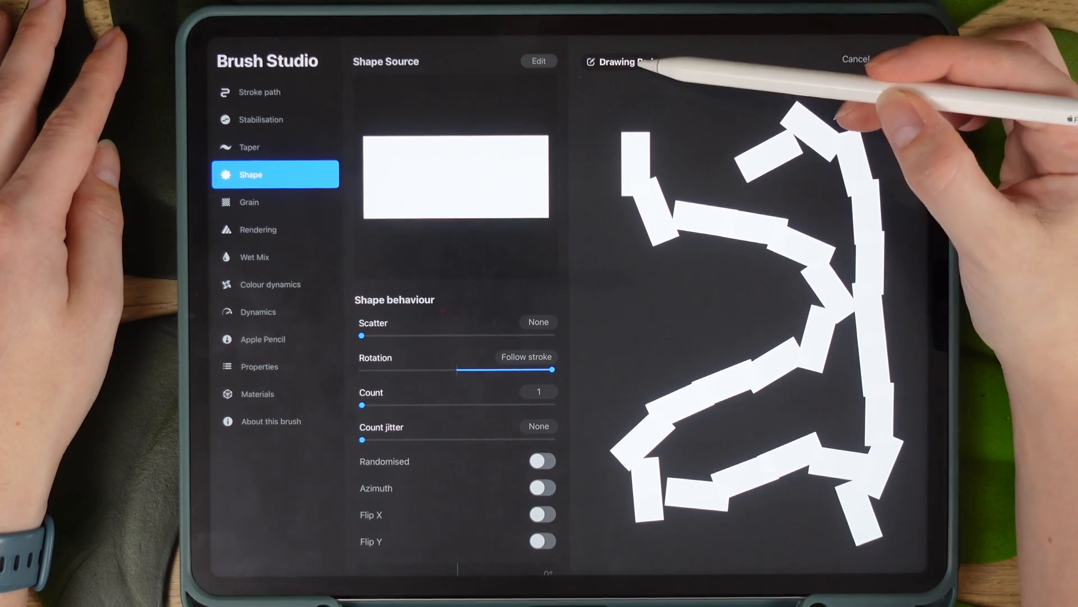
click(624, 62)
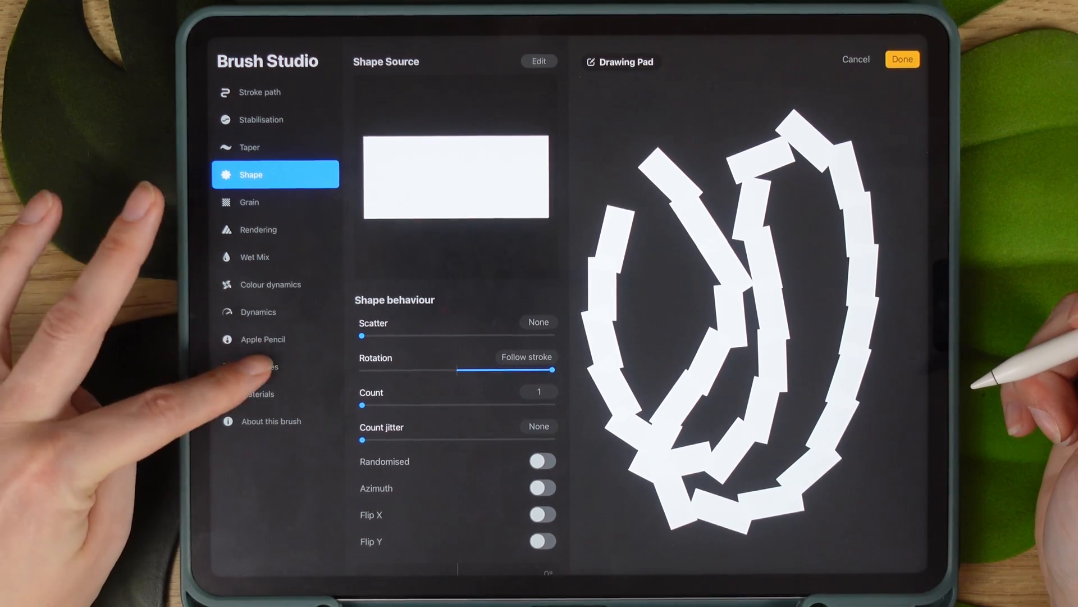
Lower the brush's Maximum size to 100% via the keypad
click(275, 366)
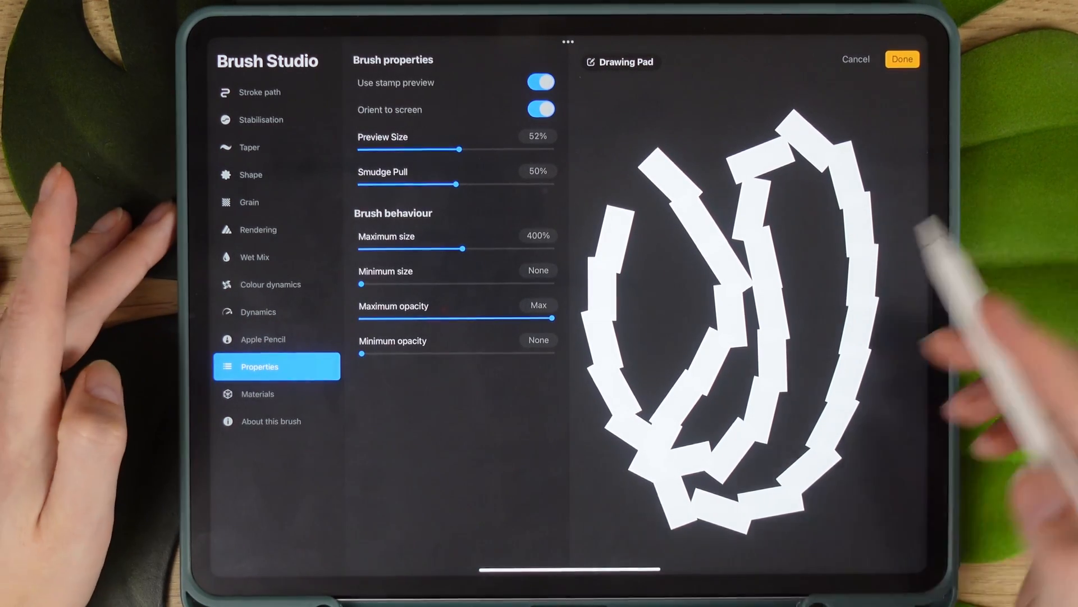
click(538, 236)
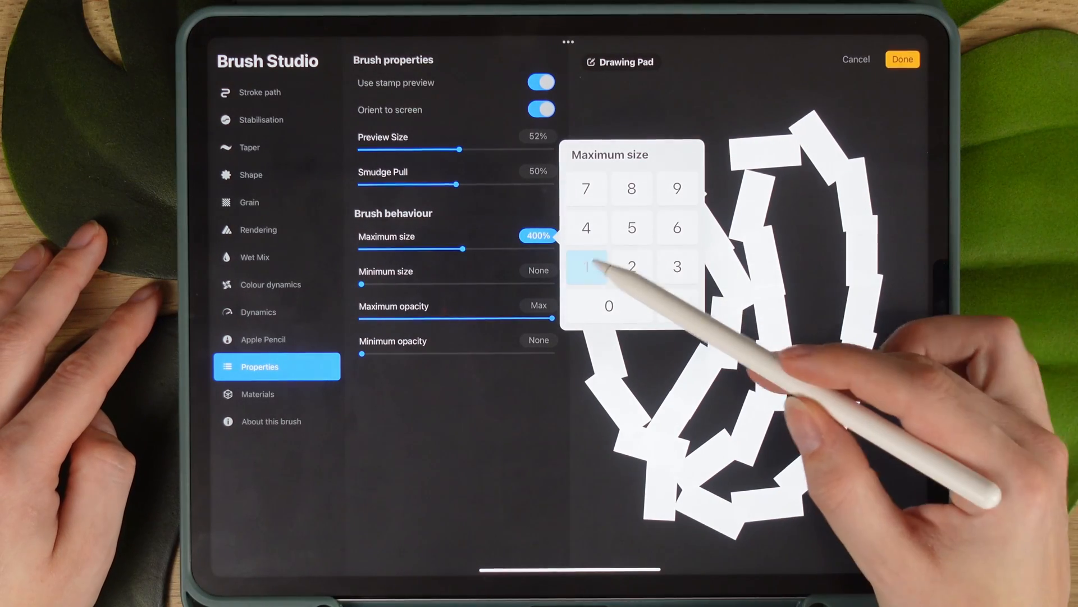
click(586, 267)
text(100)
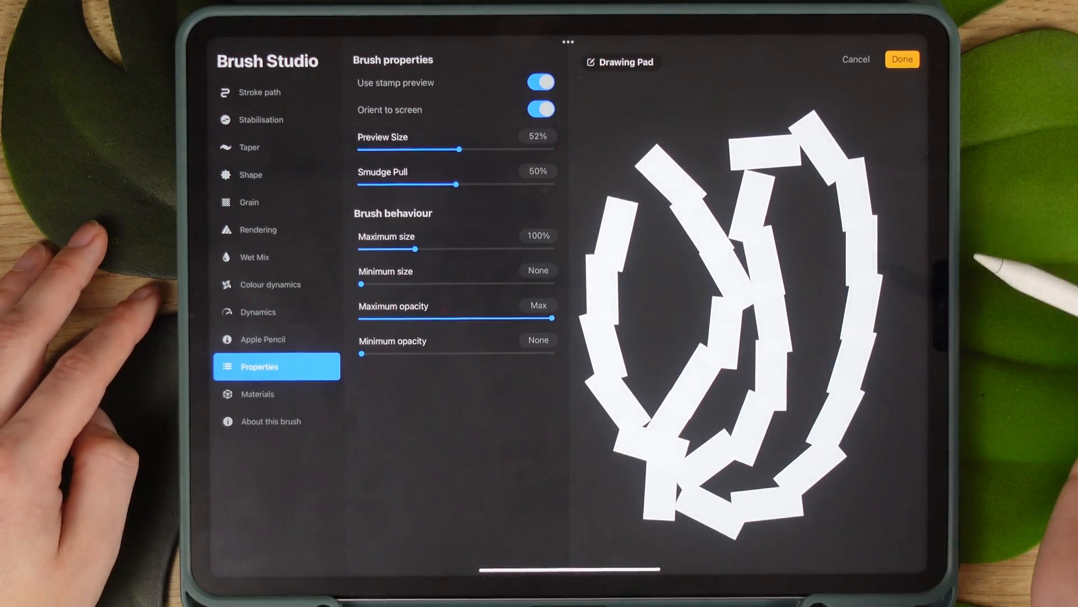
Set stroke Spacing to about 75% for separate dashes, retest, and save back to the canvas
click(260, 91)
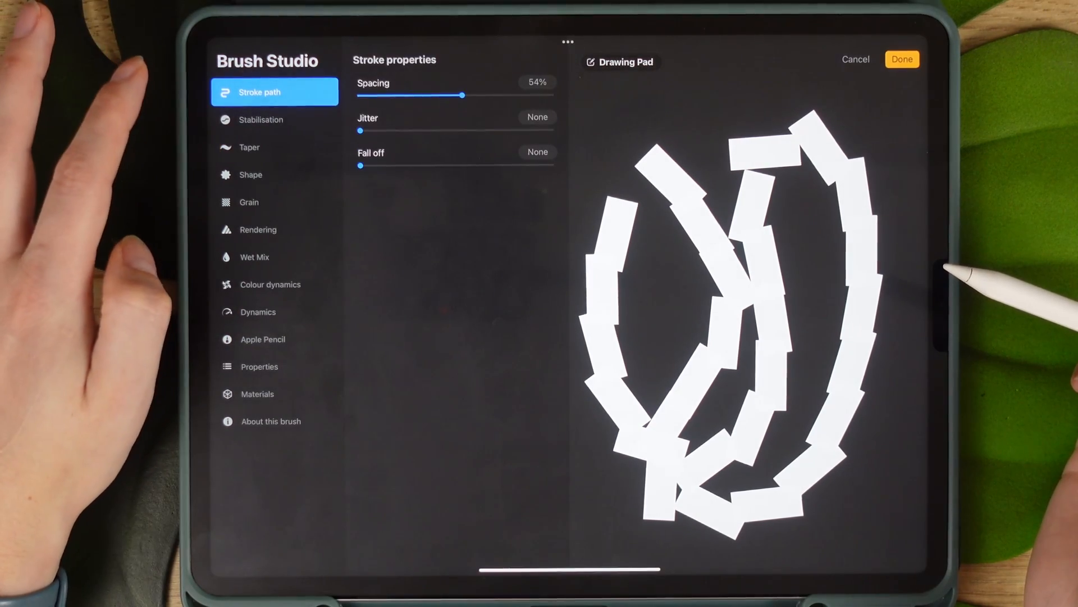
drag(462, 95, 487, 94)
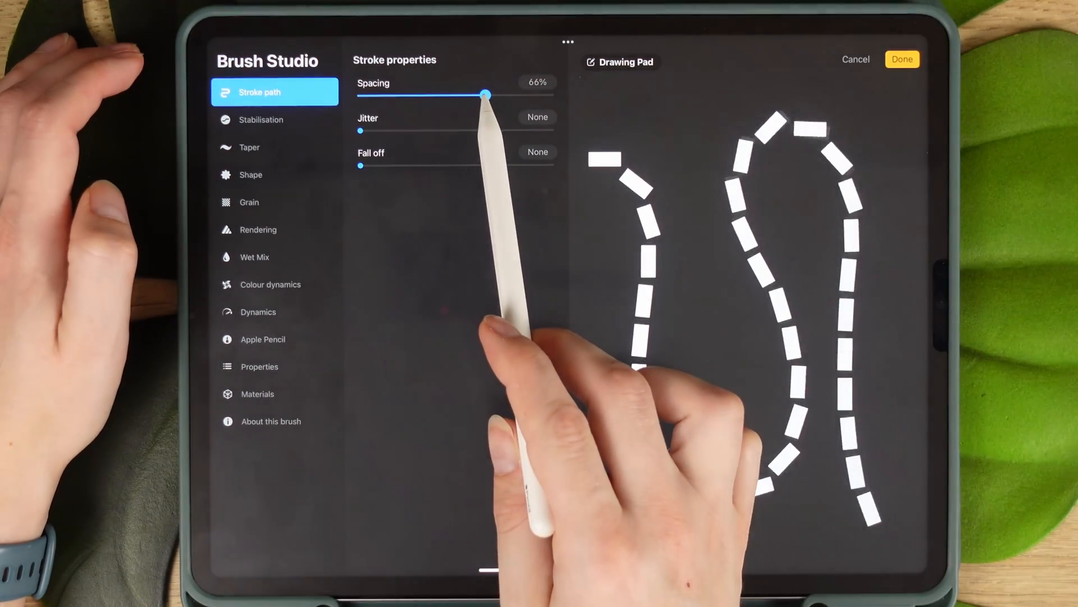
drag(486, 94, 509, 94)
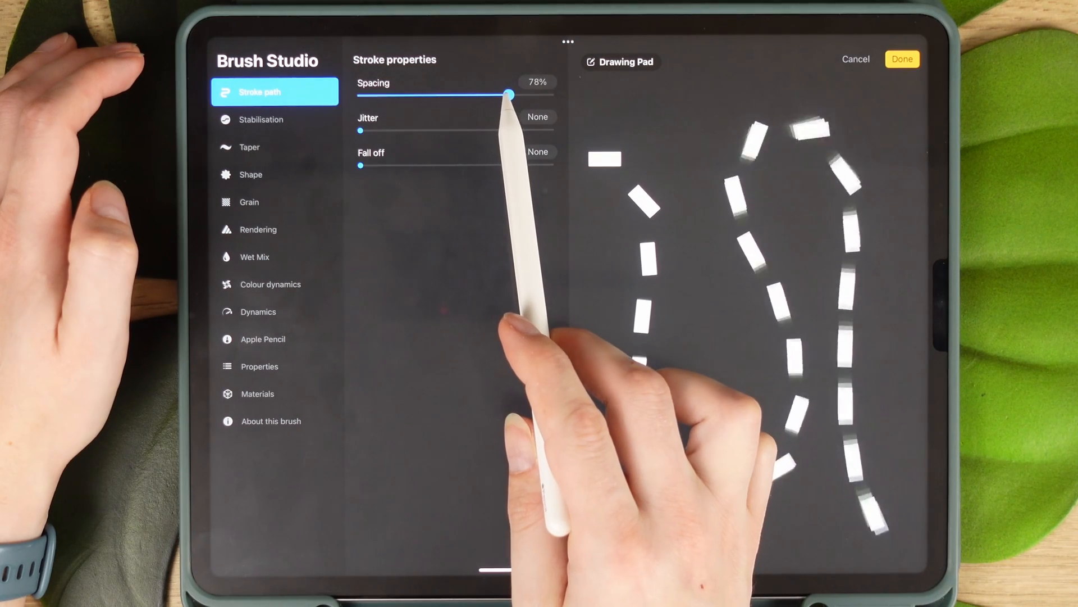
drag(509, 94, 506, 94)
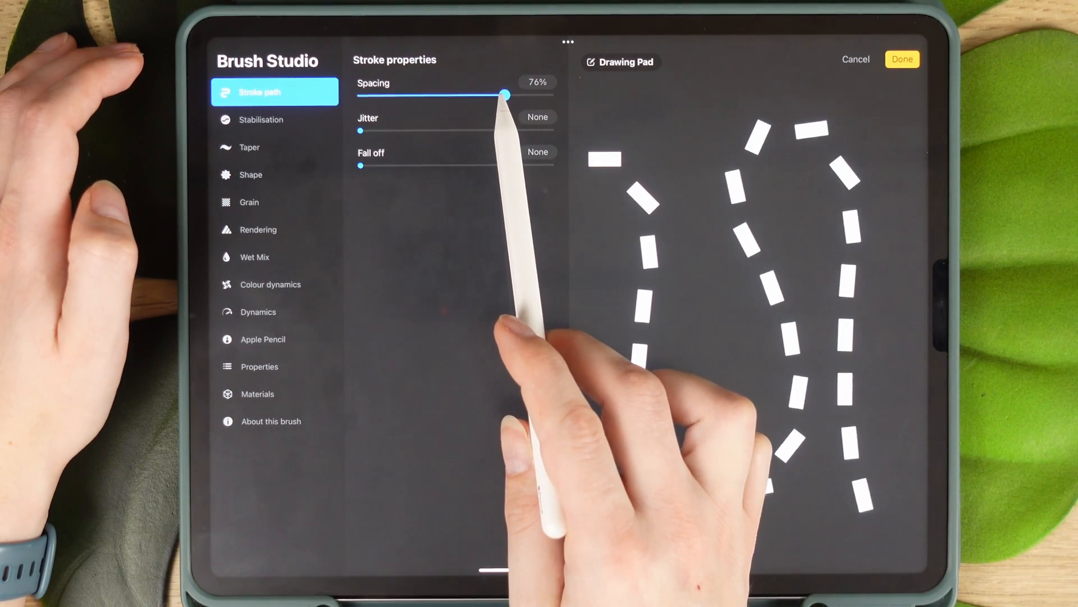
click(536, 82)
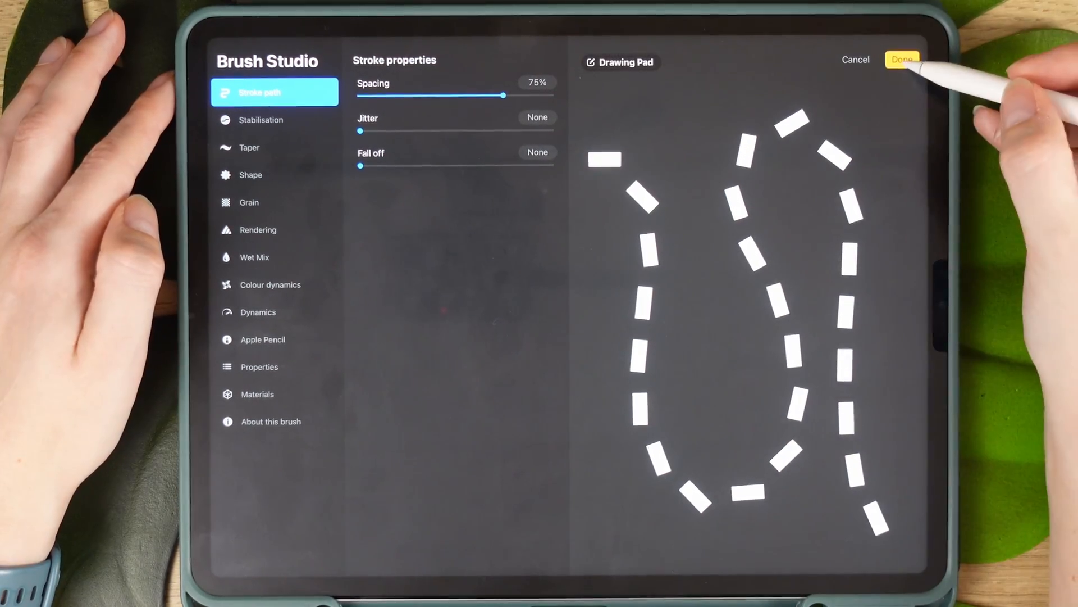
click(902, 60)
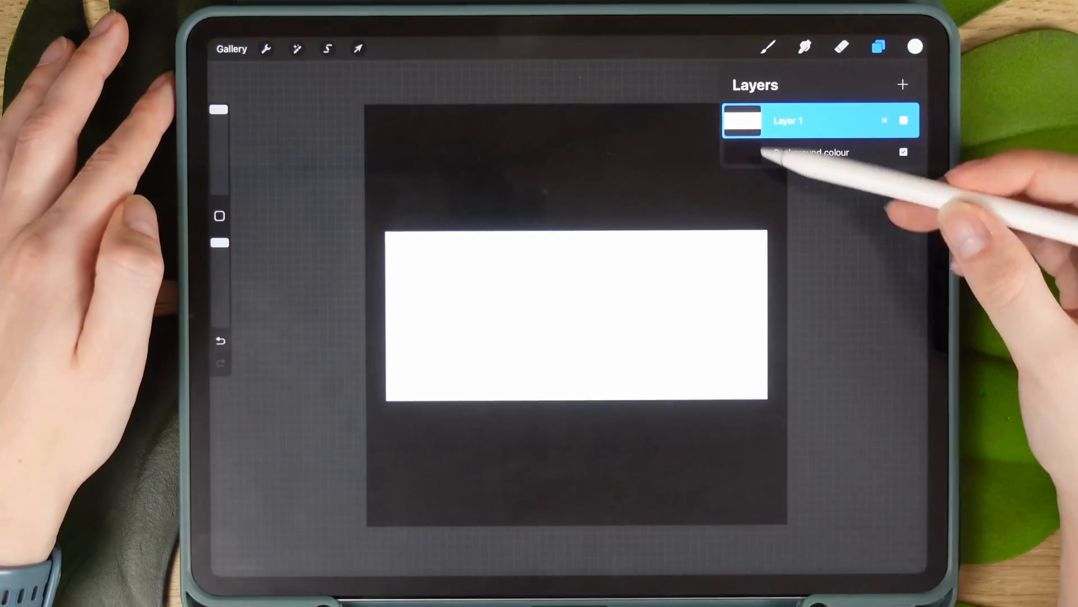
click(903, 84)
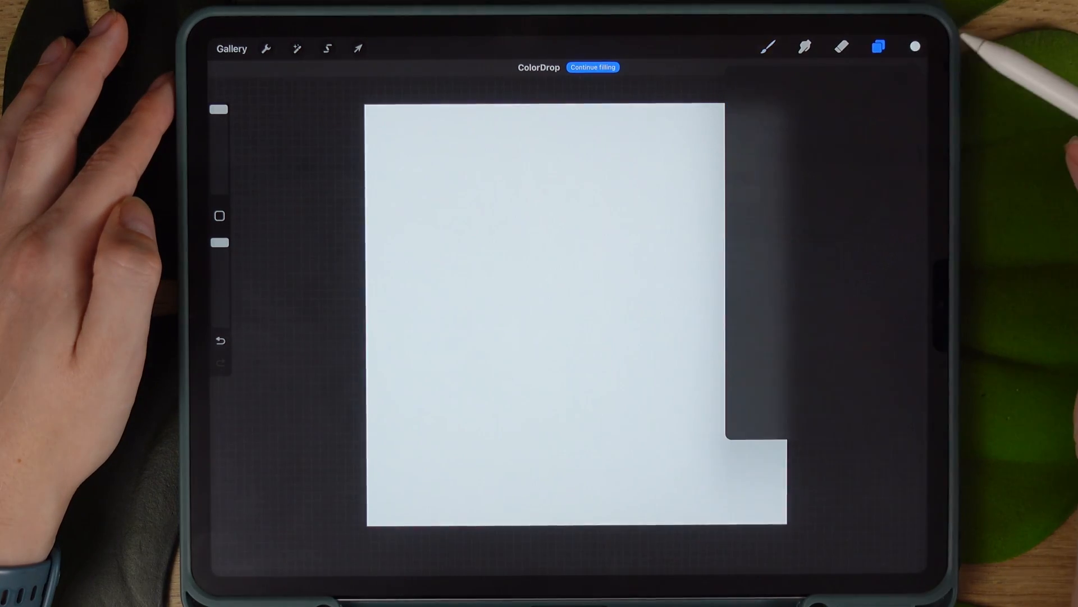
Pick the rectangle-dash brush at about 15% size and draw a curved teal dashed route
click(768, 47)
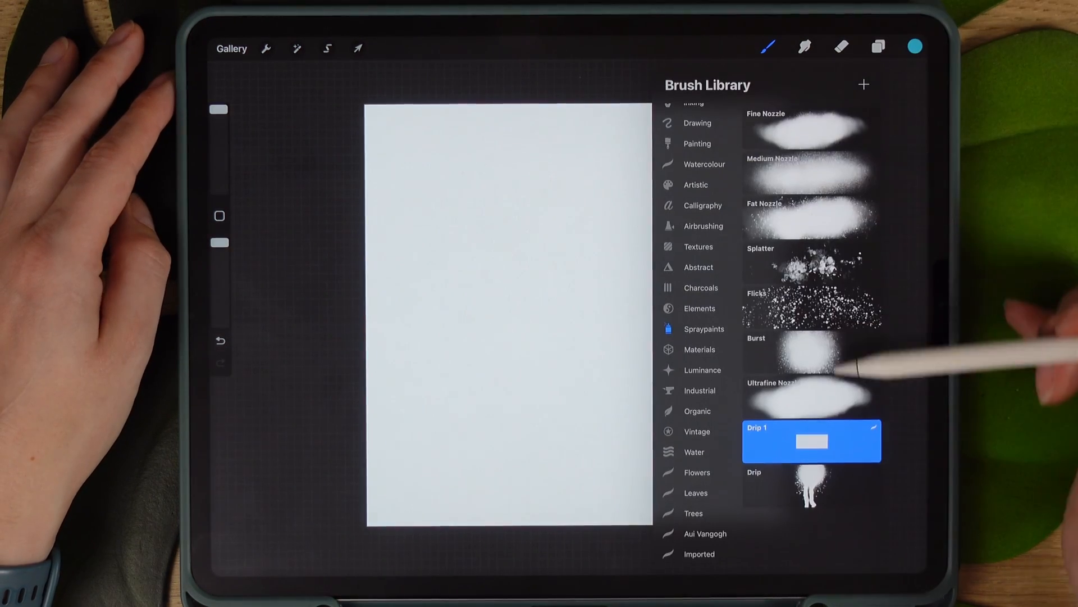
click(811, 440)
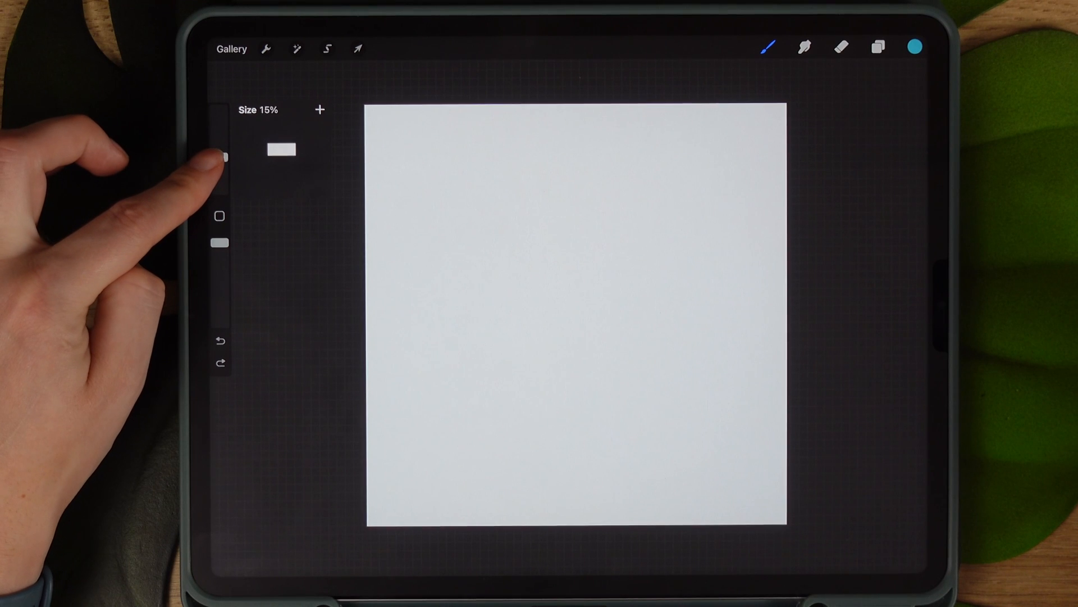
drag(220, 158, 220, 162)
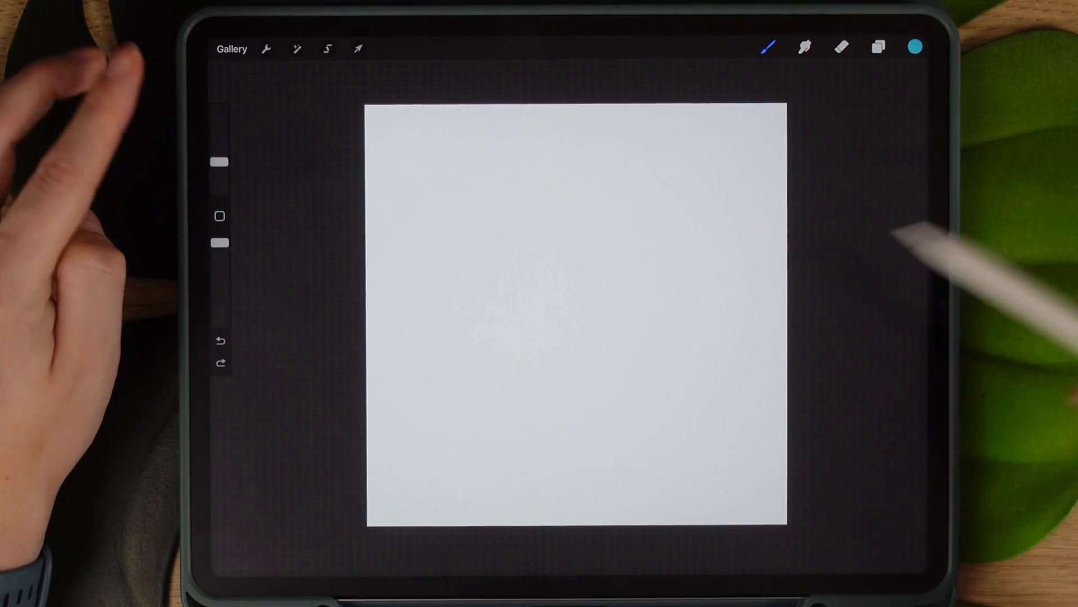
drag(382, 444, 784, 251)
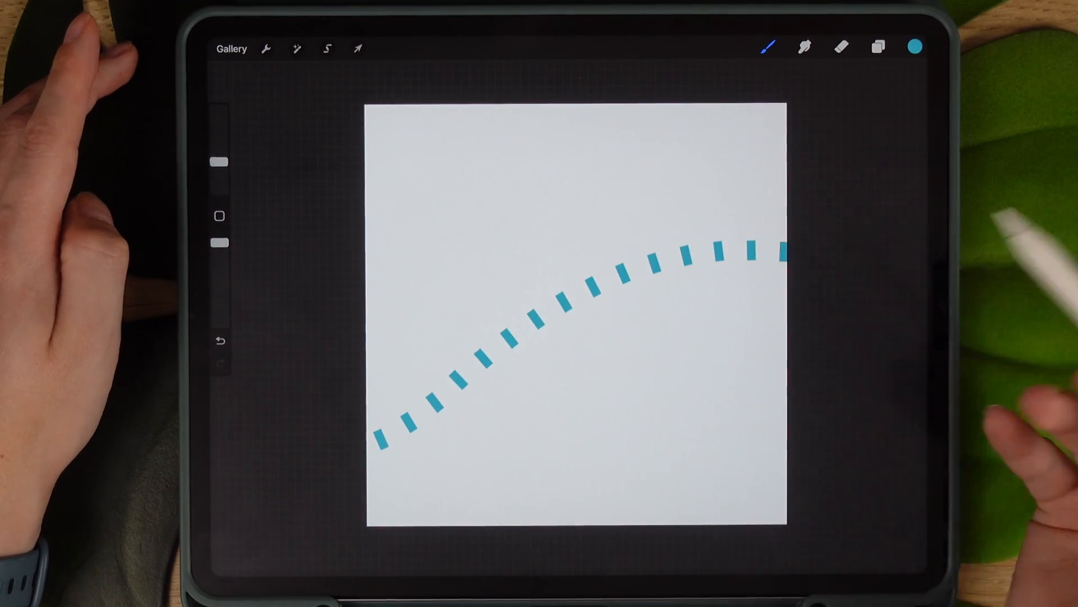
click(219, 340)
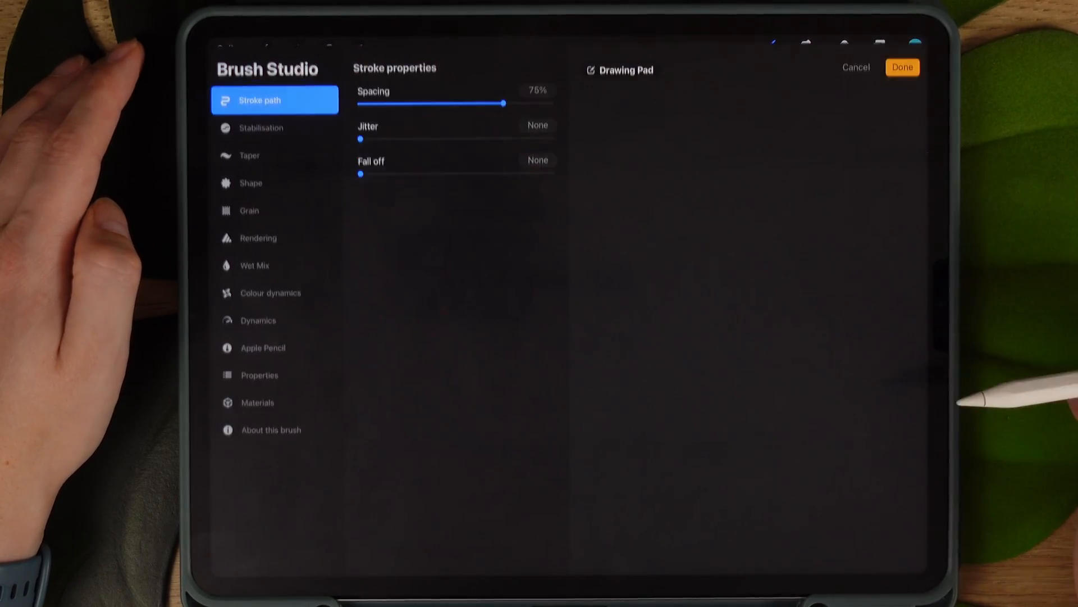
Redraw a test route and set the dash brush's StreamLine amount to 38%
click(260, 375)
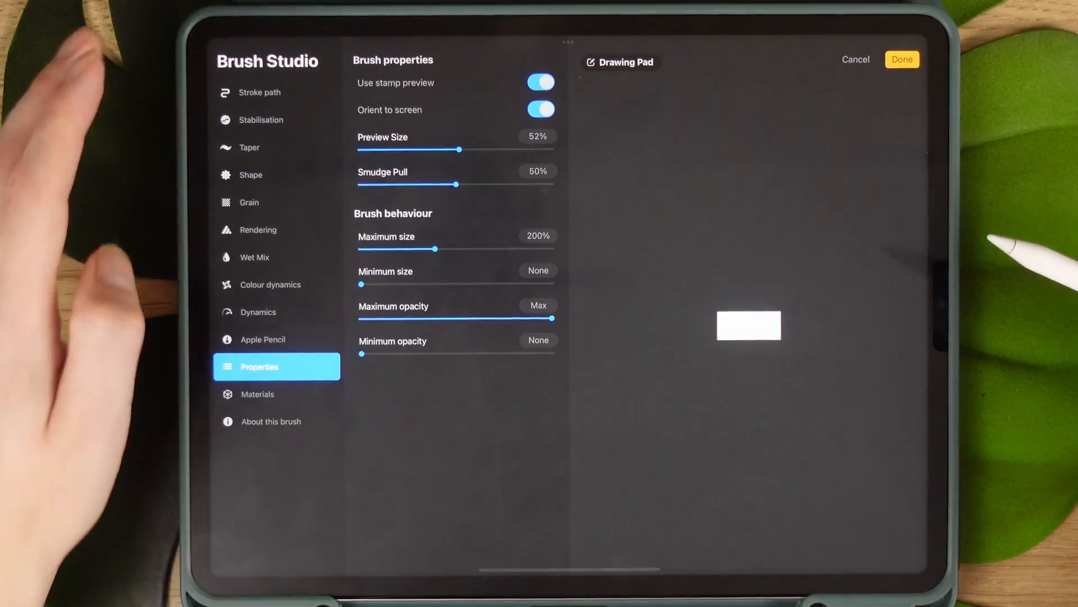
click(540, 109)
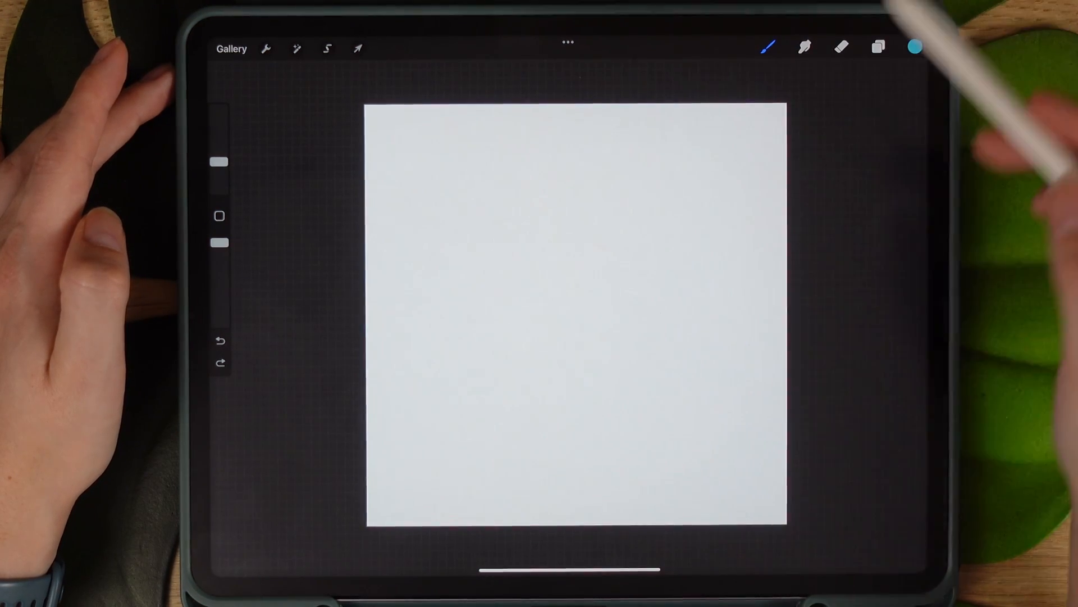
drag(375, 399, 791, 250)
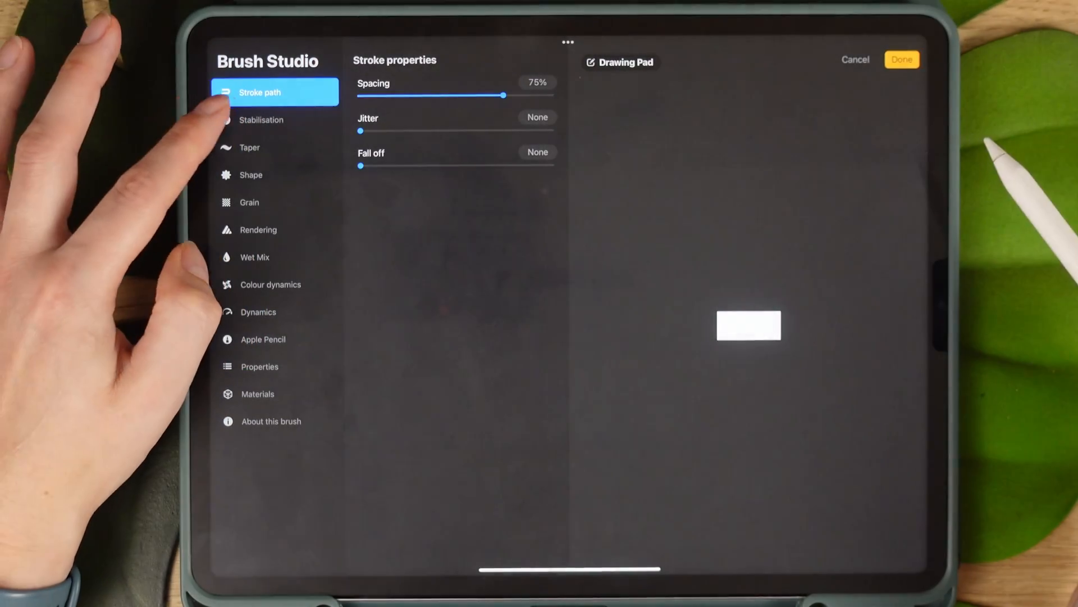
click(275, 120)
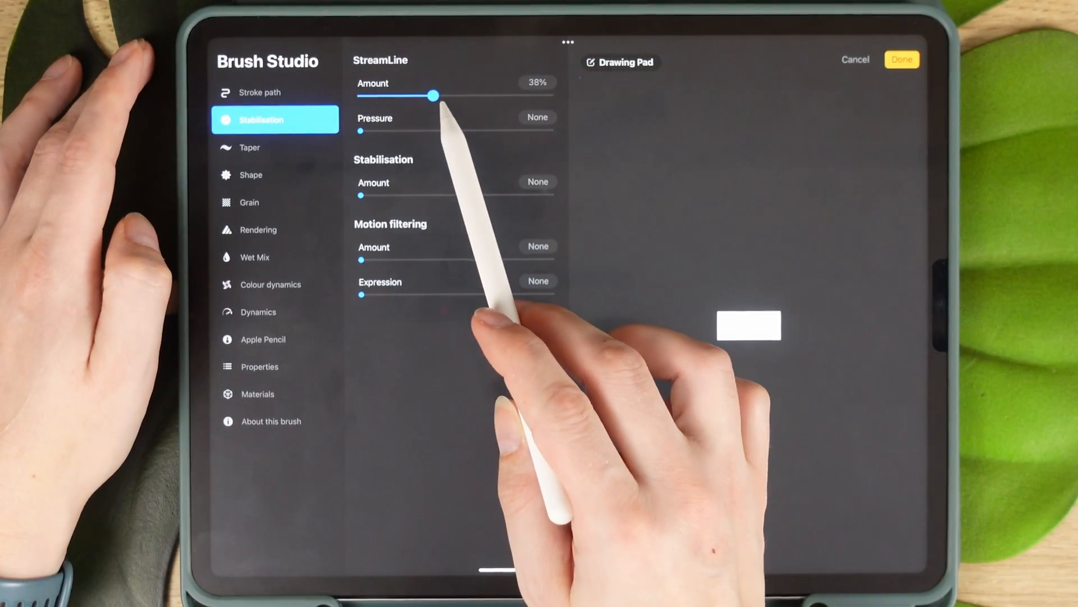
drag(434, 95, 461, 96)
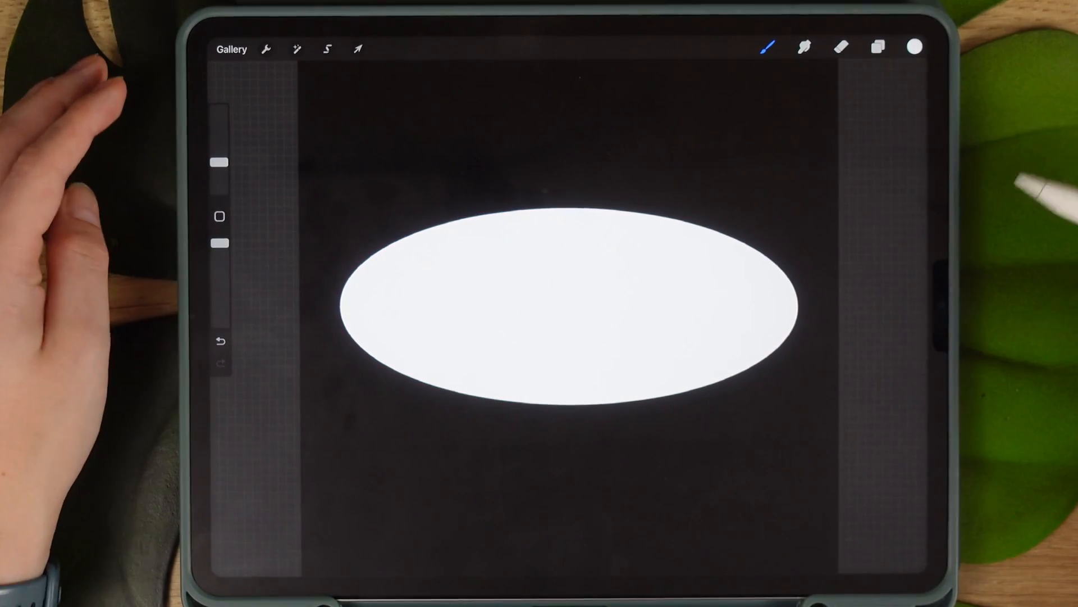
Copy the oval layer and paste it as the brush's stamp shape, saving the oval brush
click(877, 47)
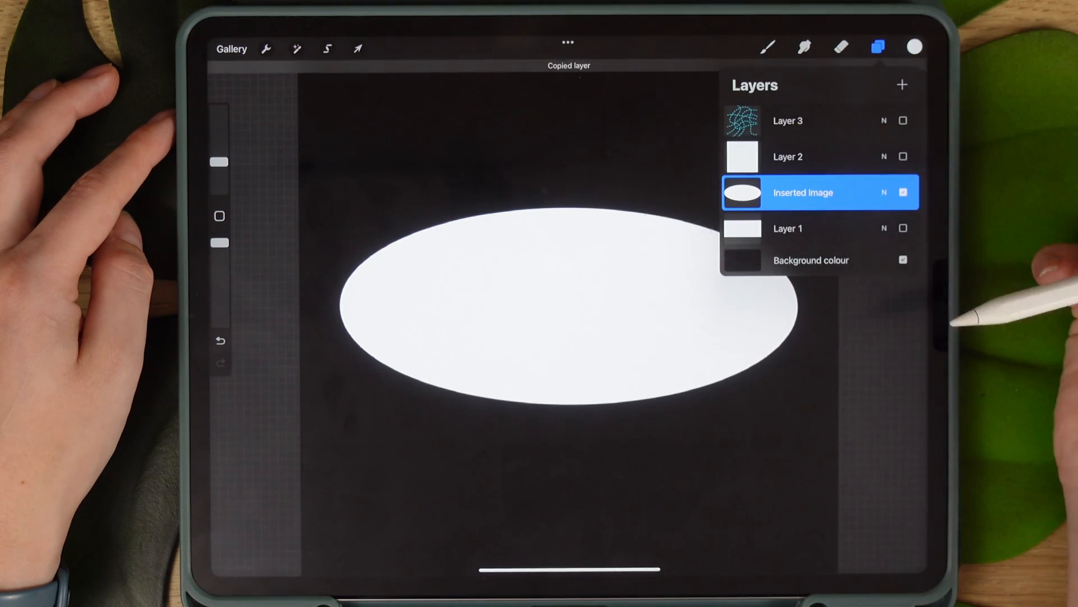
click(768, 47)
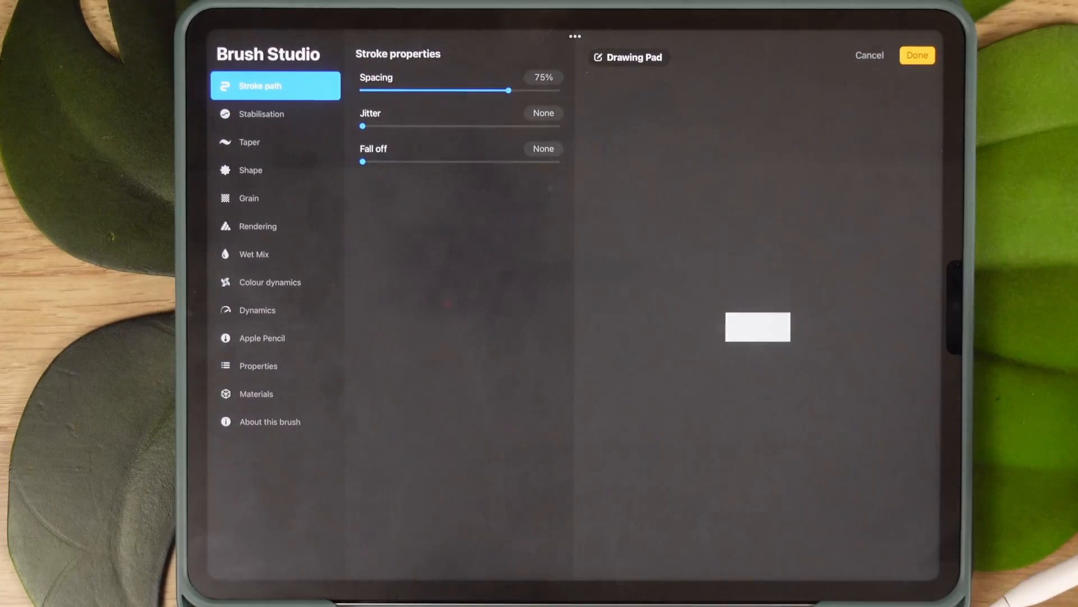
click(252, 170)
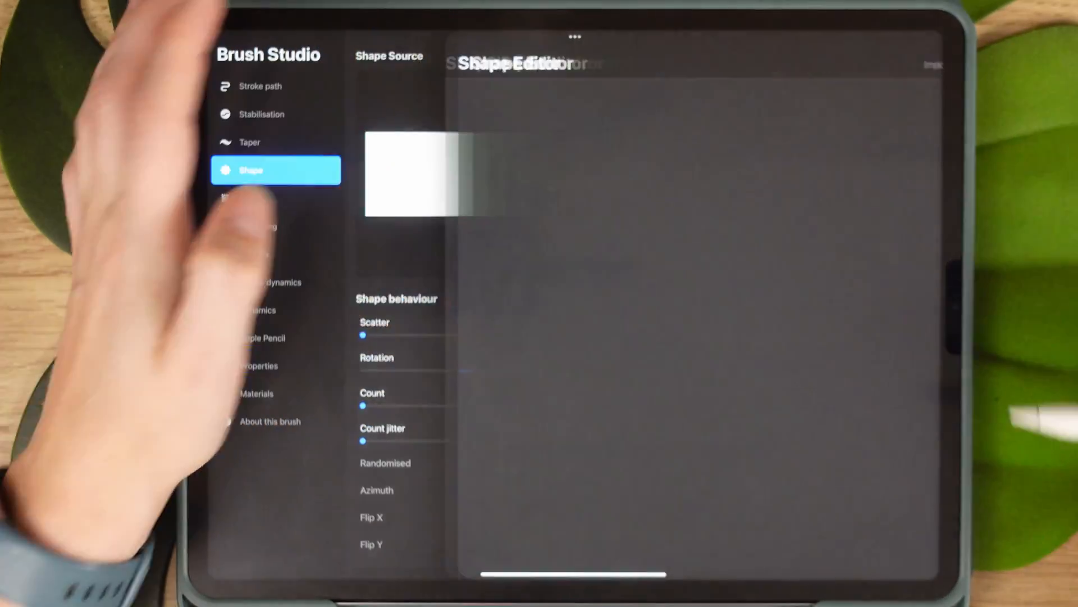
click(831, 65)
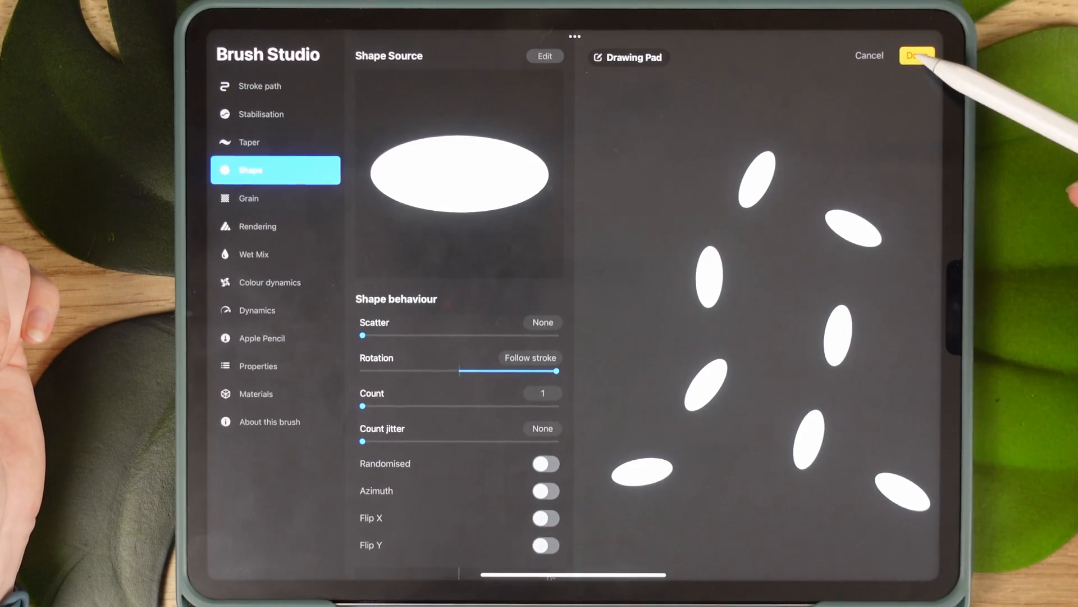
click(918, 57)
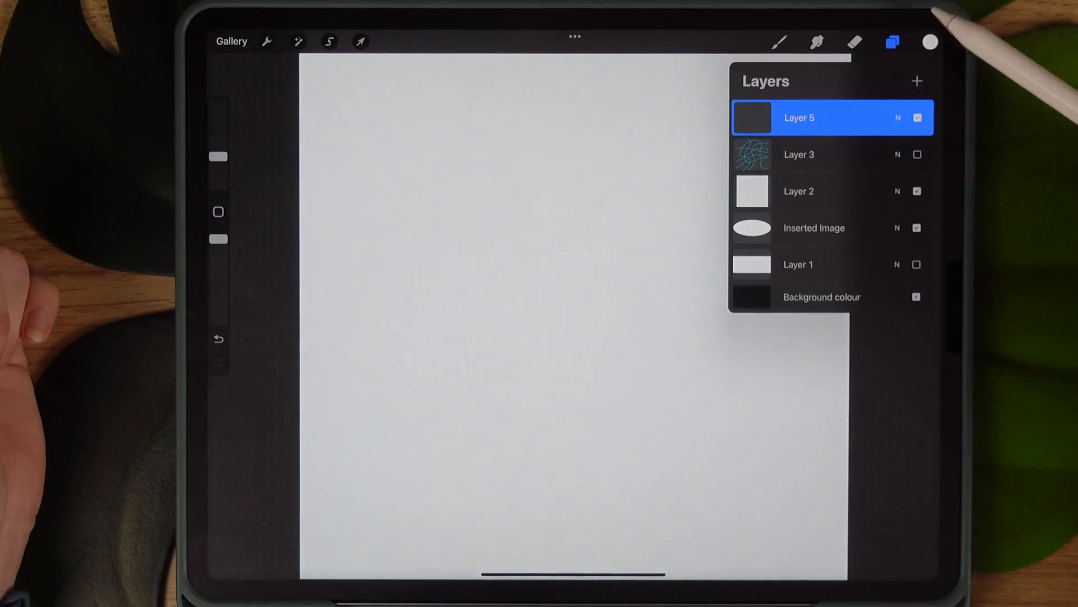
Draw two winding red oval-dash routes across the canvas
click(930, 42)
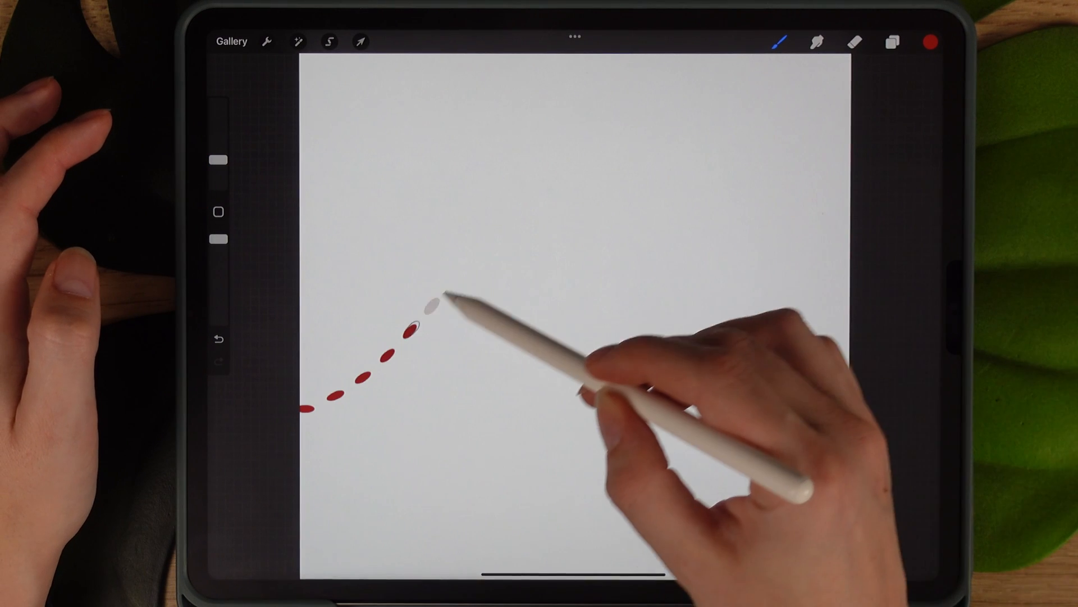
drag(447, 295, 846, 296)
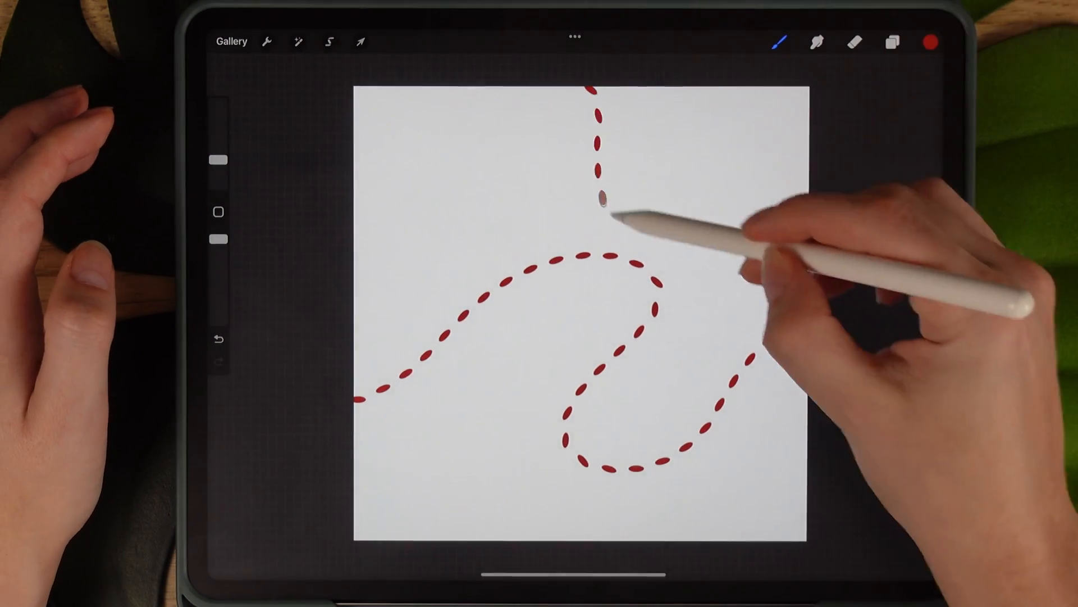
drag(602, 195, 502, 512)
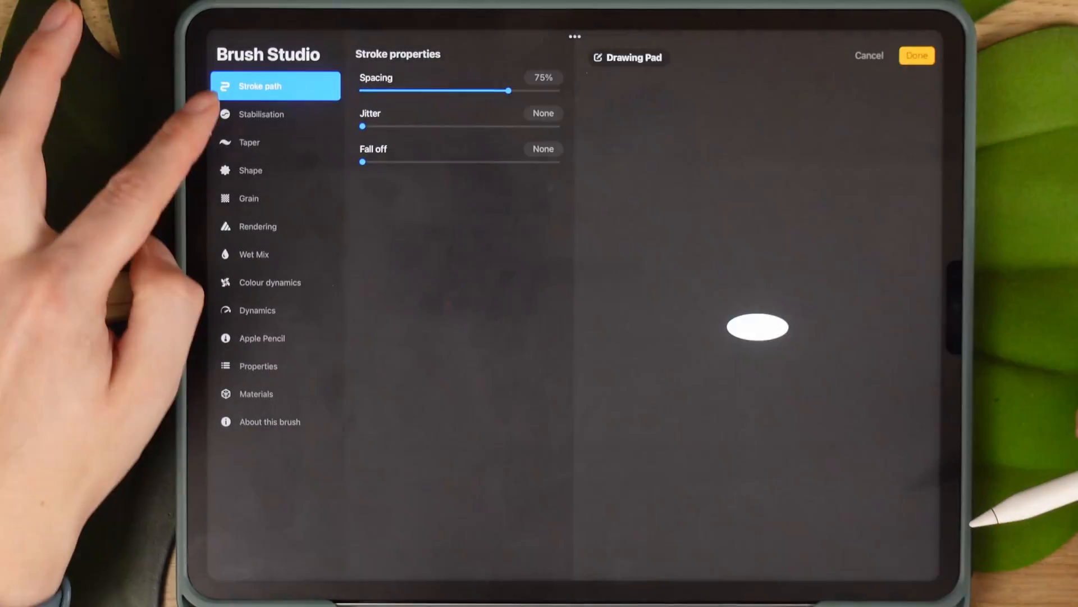
Swap the brush's shape source to the diamond image and finish editing
click(250, 169)
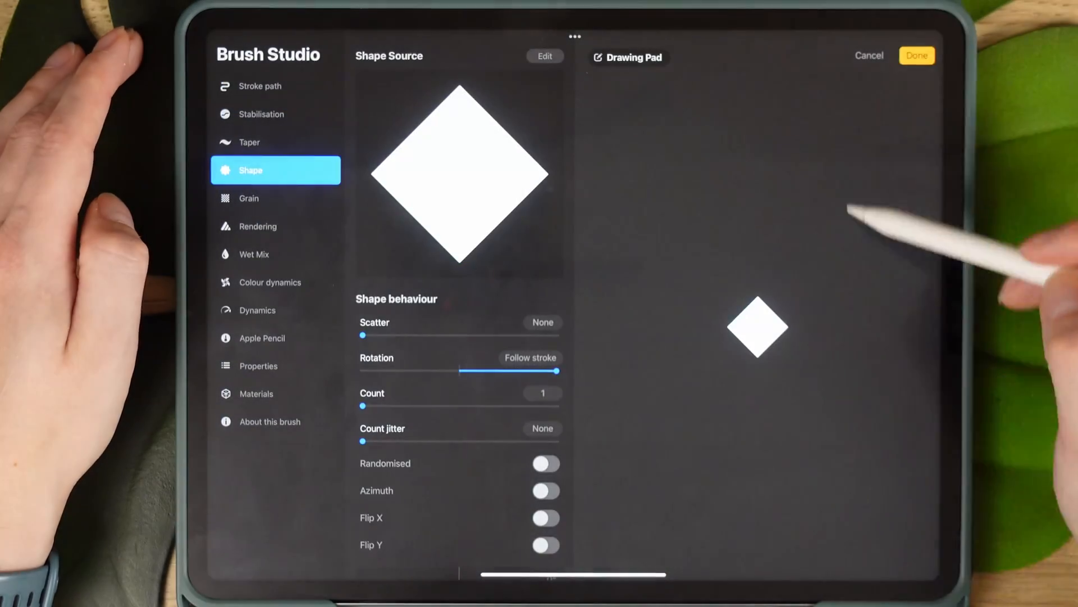
click(917, 55)
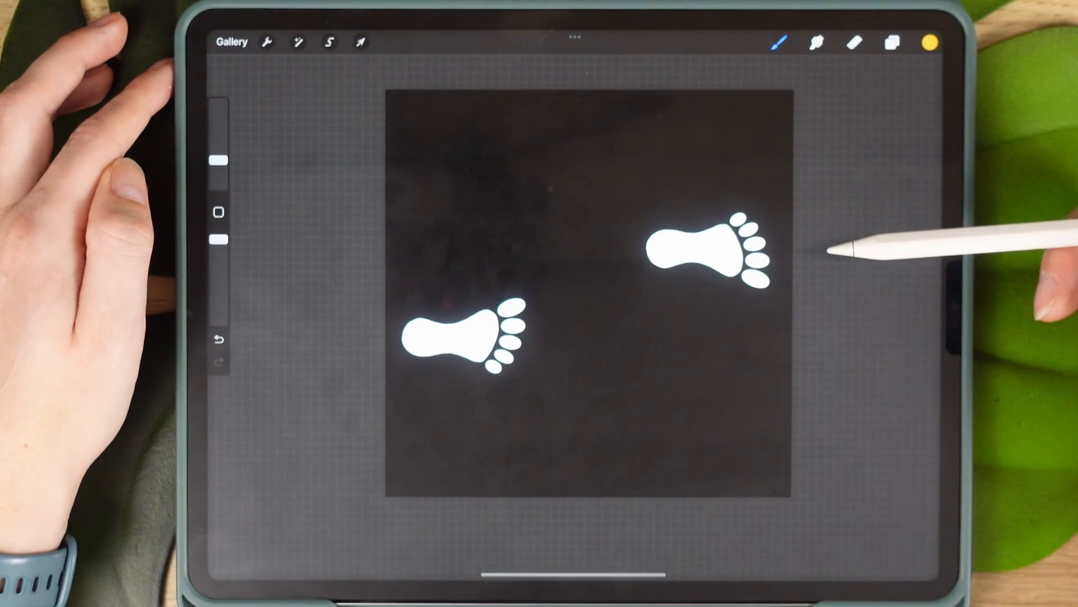
Give the brush the footprint shape with 65% stroke spacing
click(893, 41)
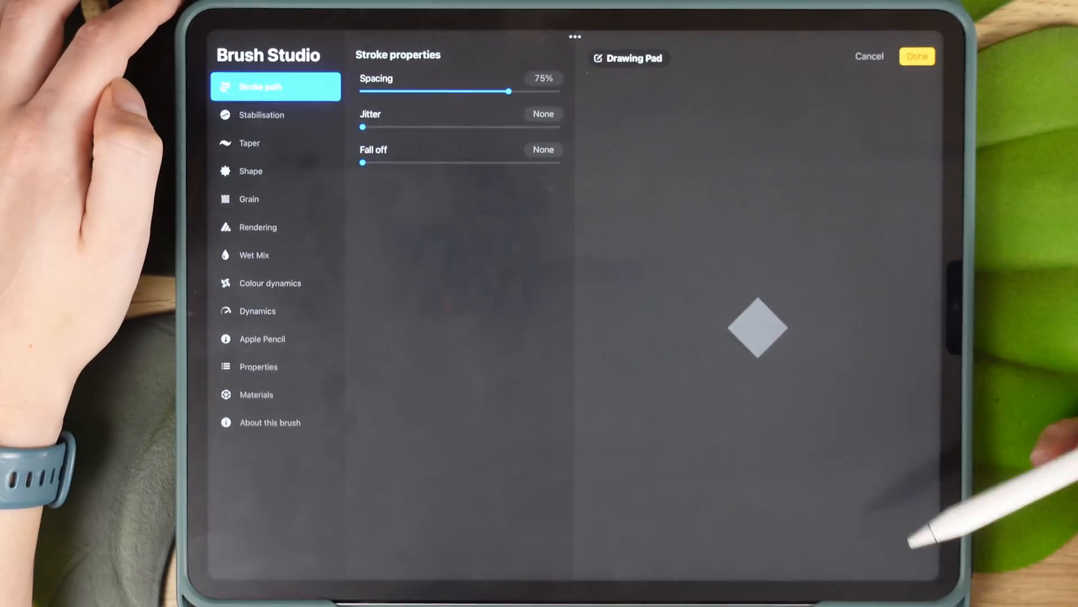
click(251, 170)
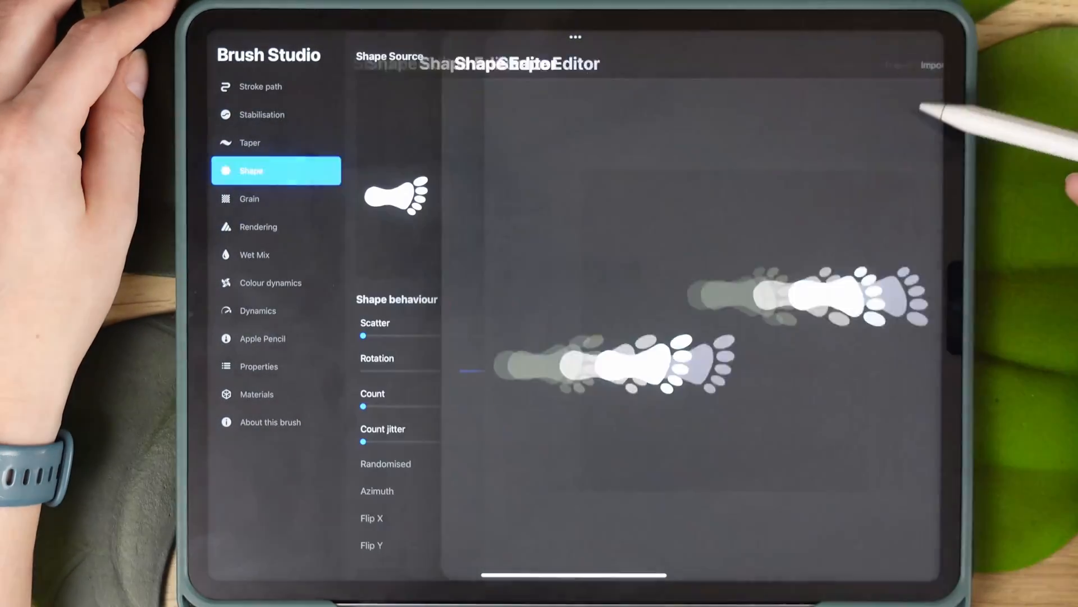
click(261, 87)
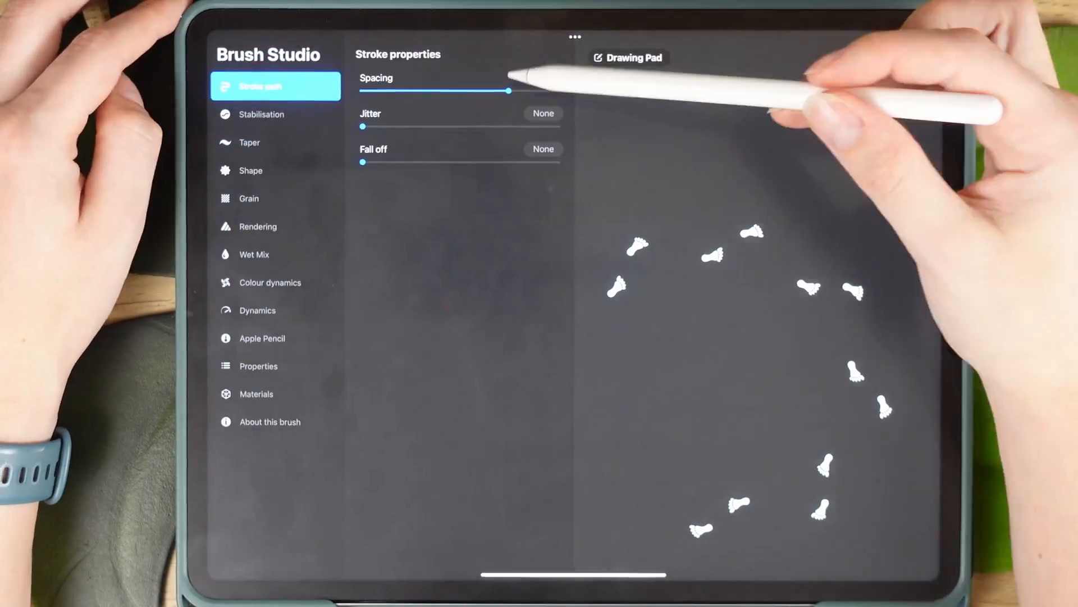
click(542, 77)
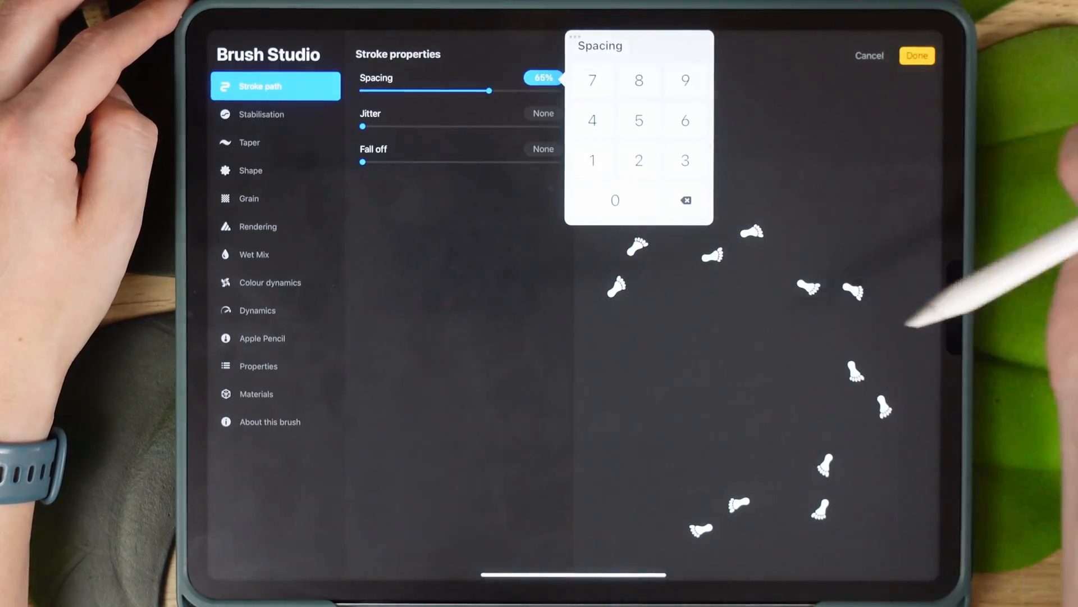
click(917, 55)
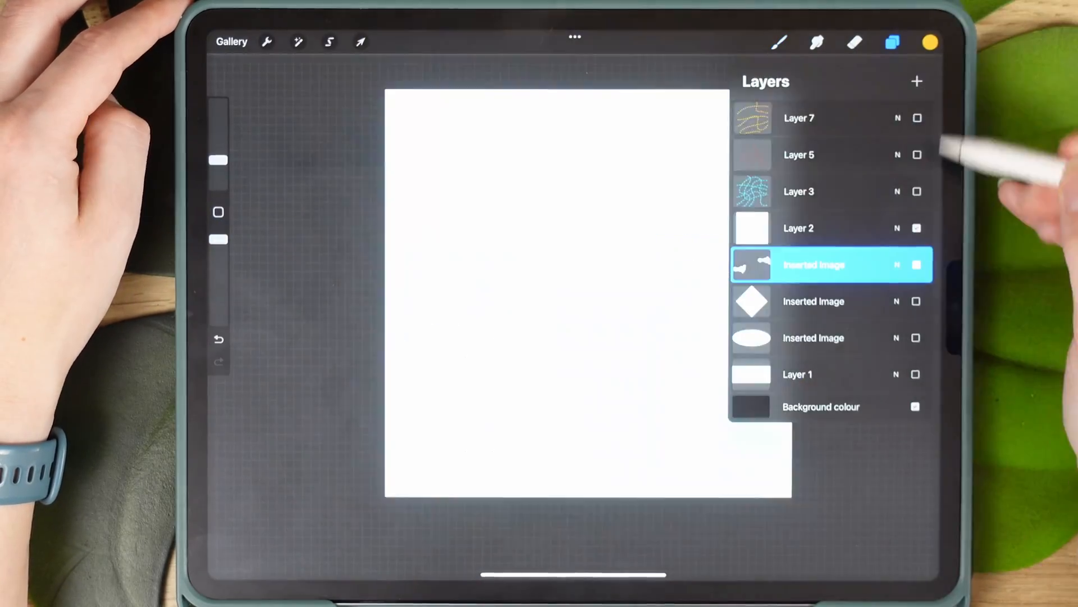
Stamp a grey footprint trail down the canvas beside the dashed route
click(930, 41)
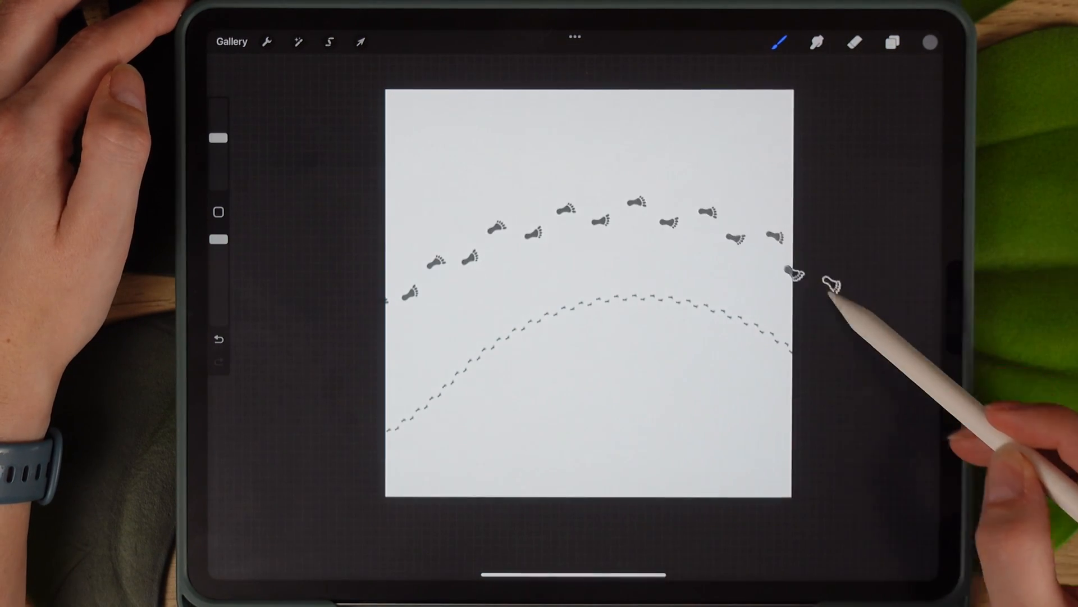
drag(670, 227, 632, 468)
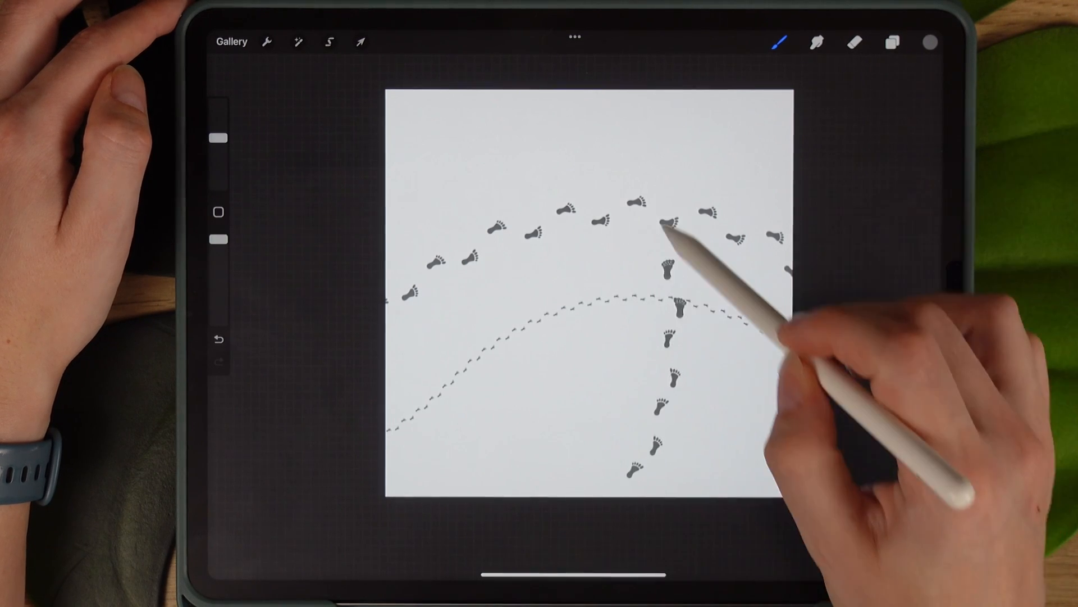